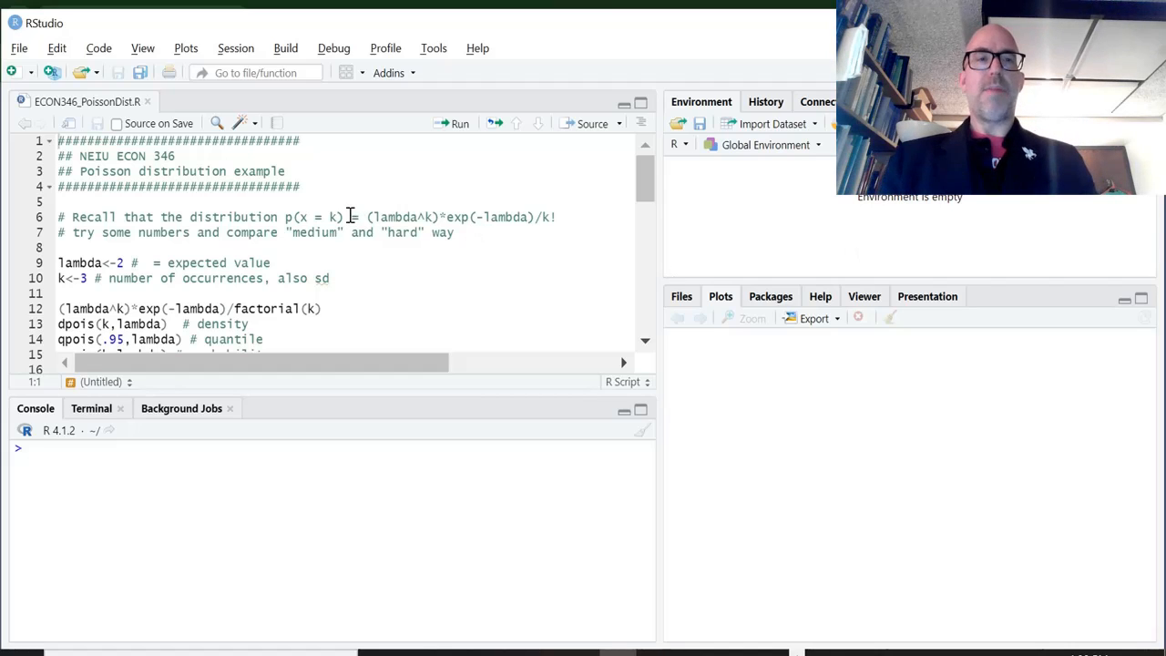
pyautogui.moveTo(333, 181)
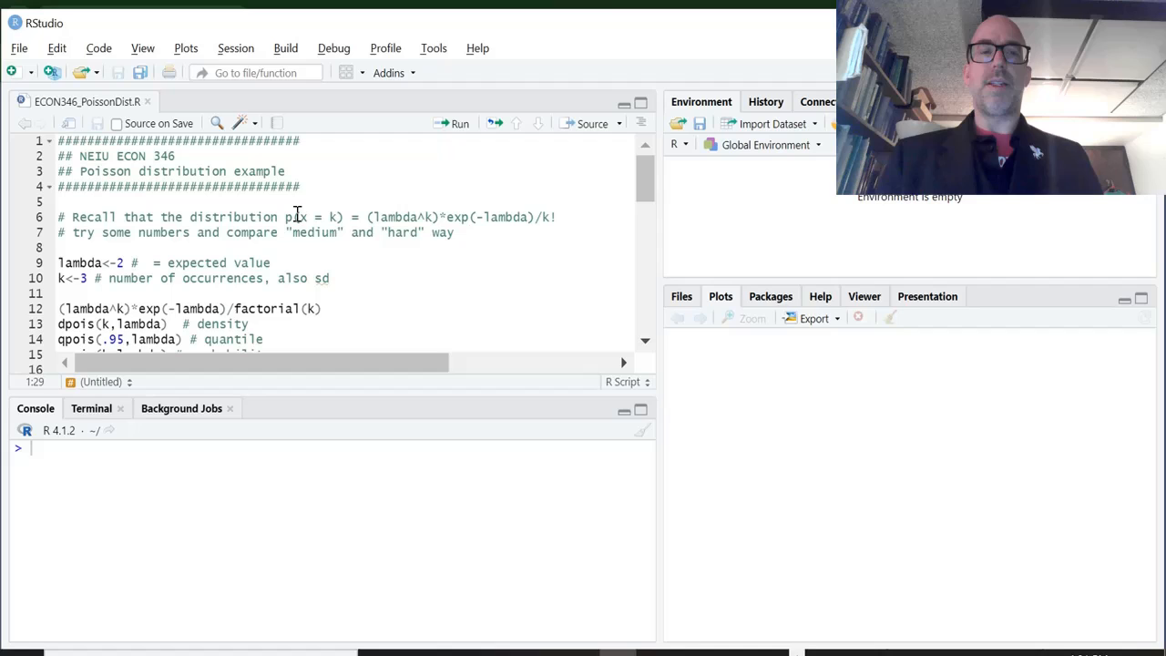
pyautogui.moveTo(355, 217)
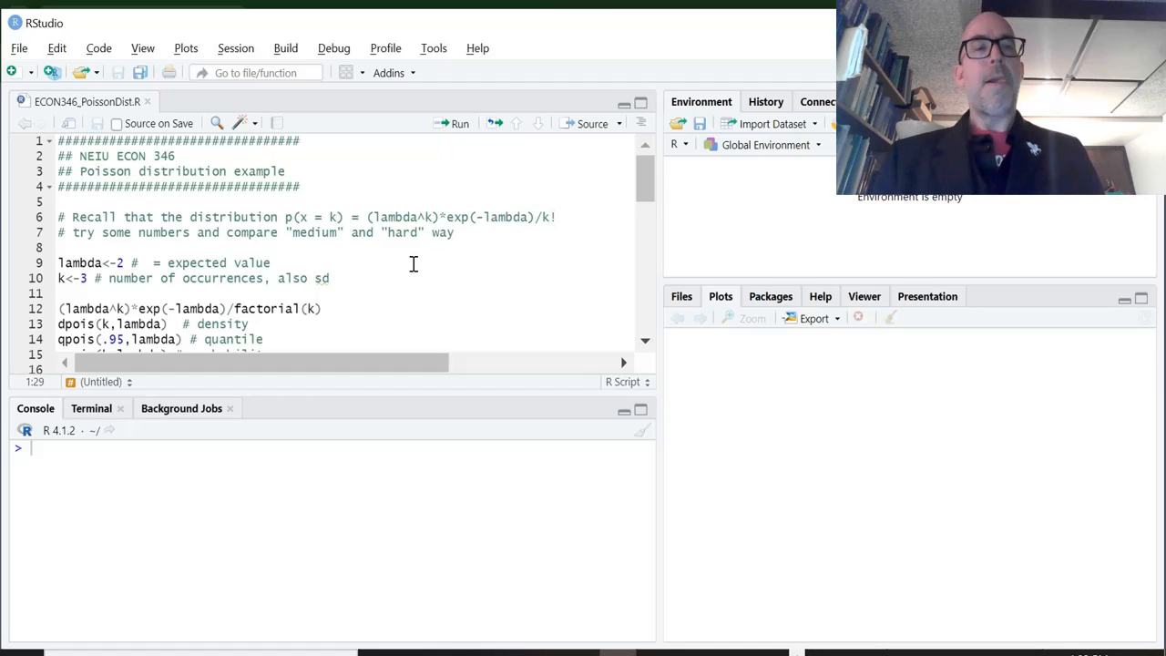
pyautogui.moveTo(295, 248)
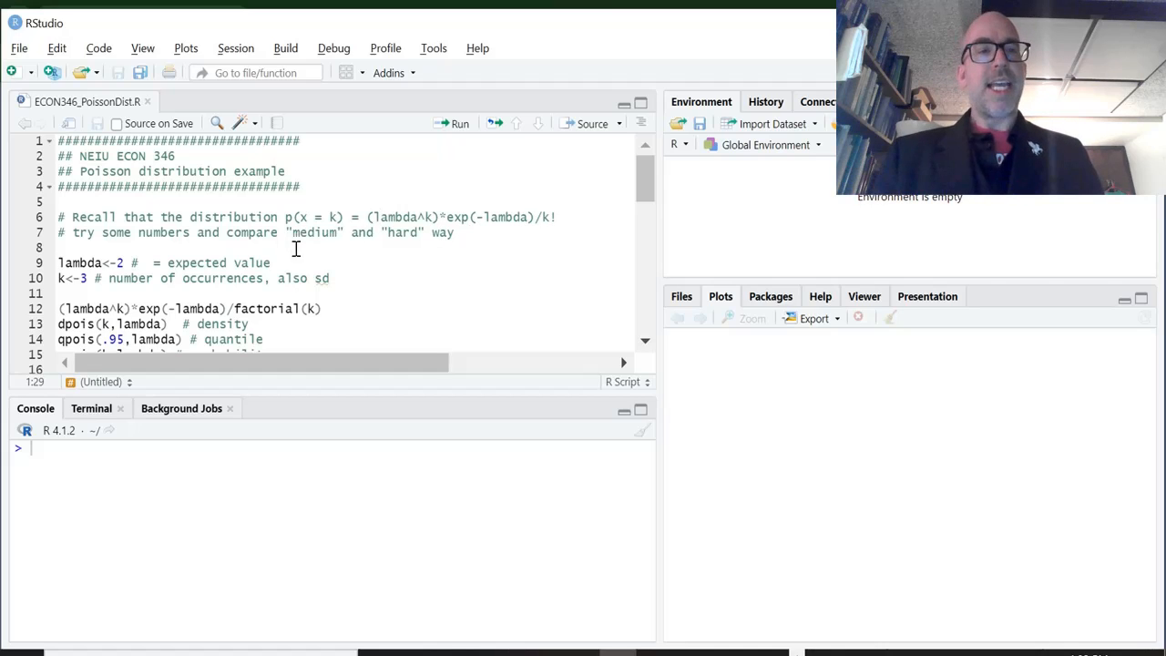
pyautogui.moveTo(428, 212)
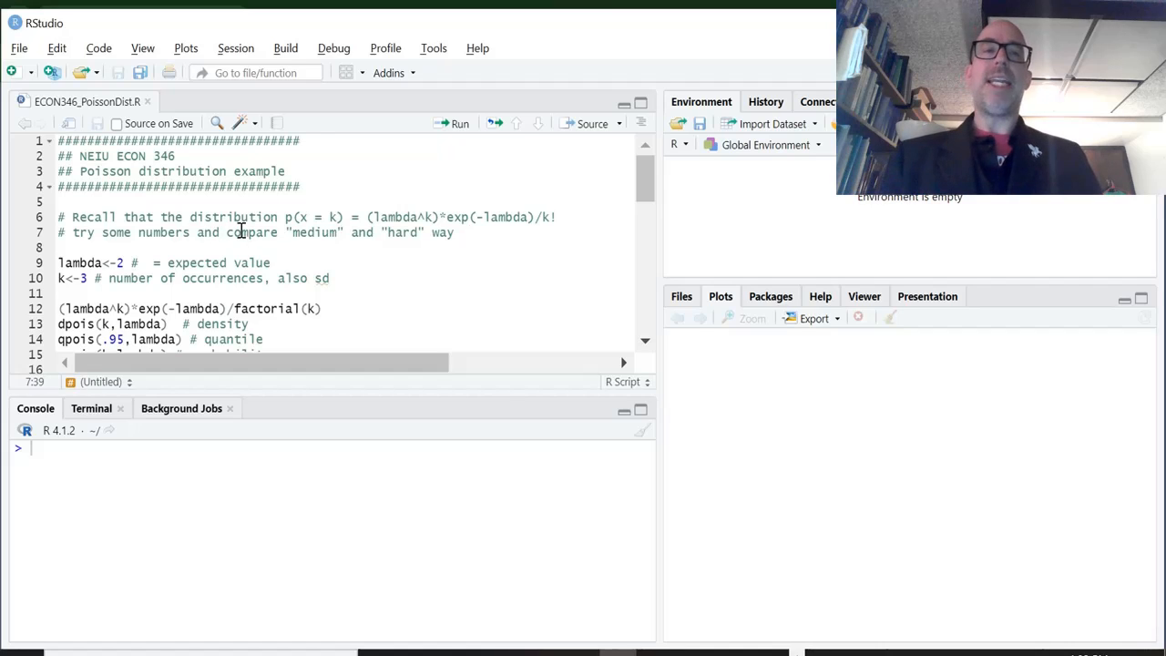
pyautogui.moveTo(230, 251)
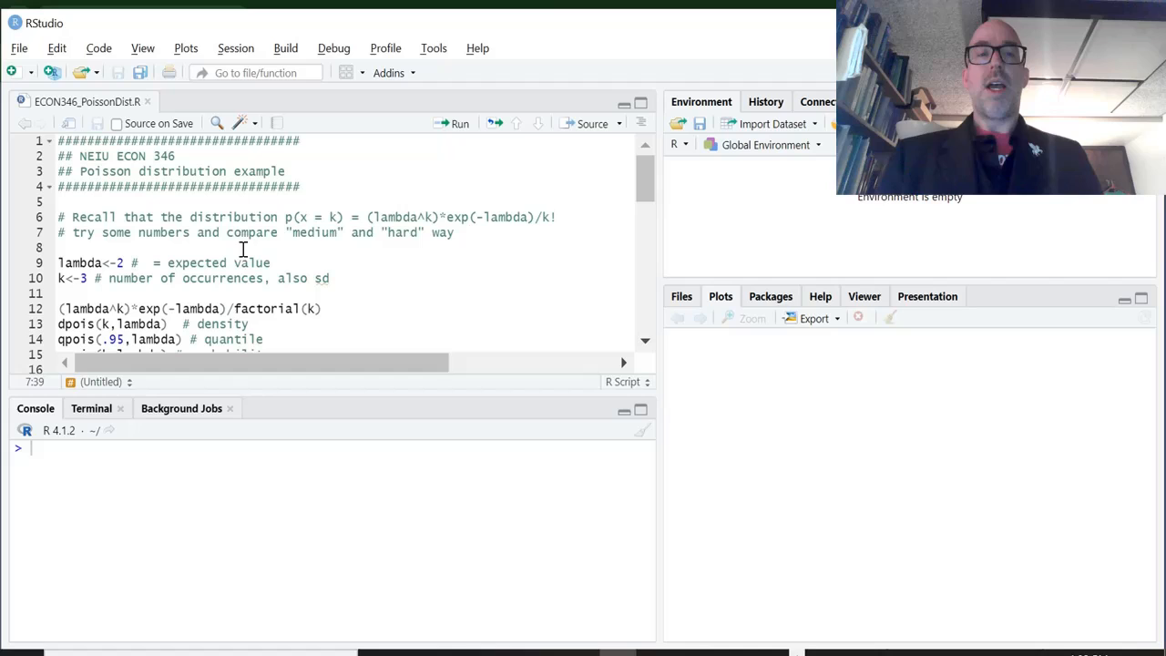
# Change 'hard' to 'easy' in the comment and run lambda = 2 and k = 3.
pyautogui.doubleClick(402, 232)
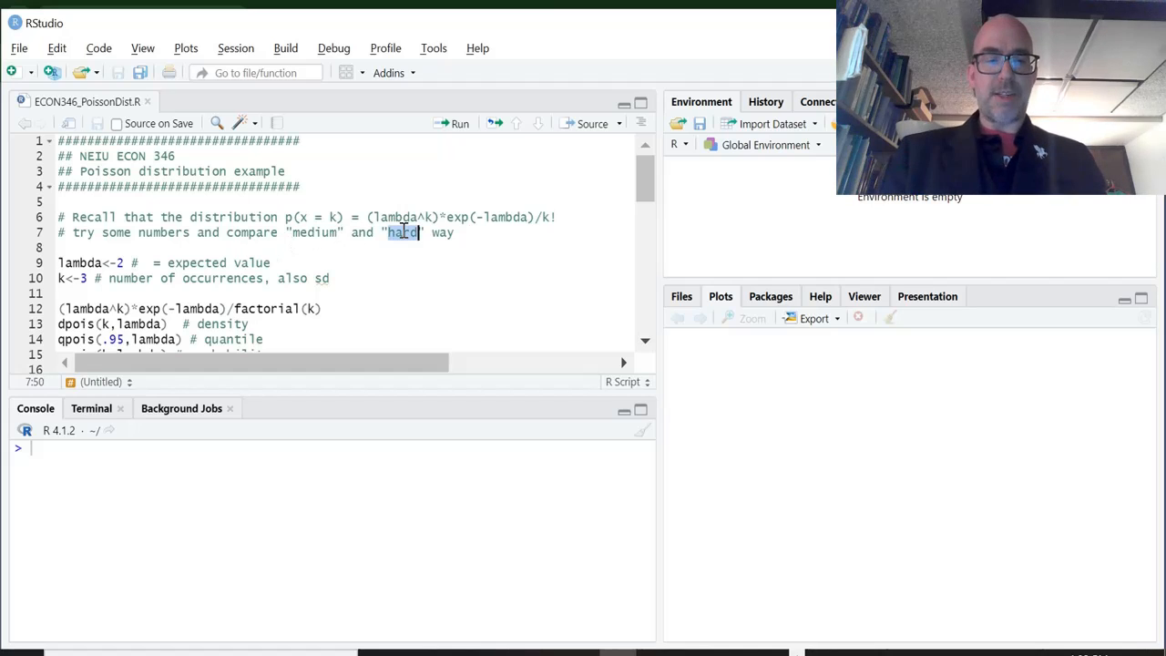
pyautogui.write('easy')
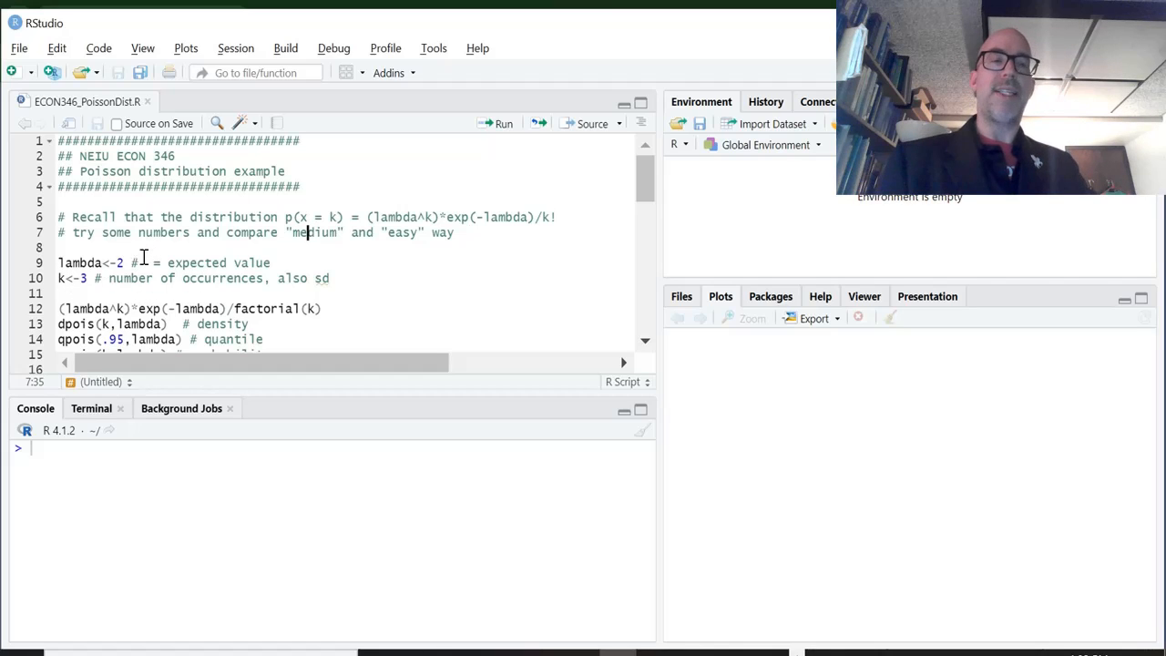
pyautogui.click(132, 308)
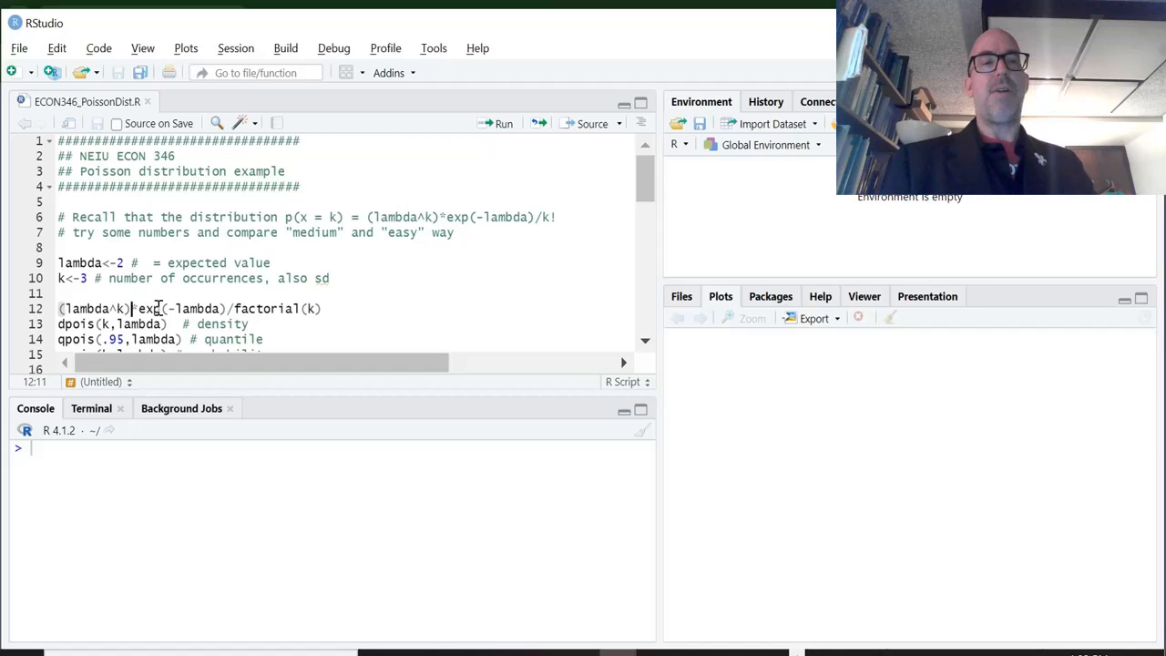
pyautogui.moveTo(292, 278)
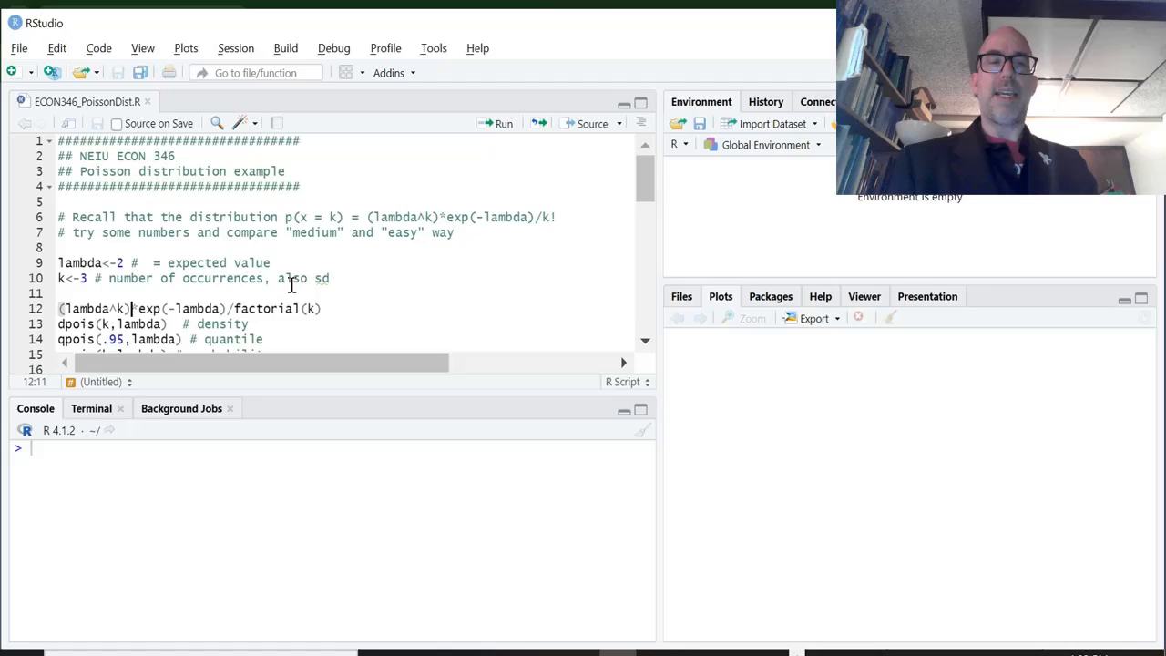
pyautogui.doubleClick(266, 308)
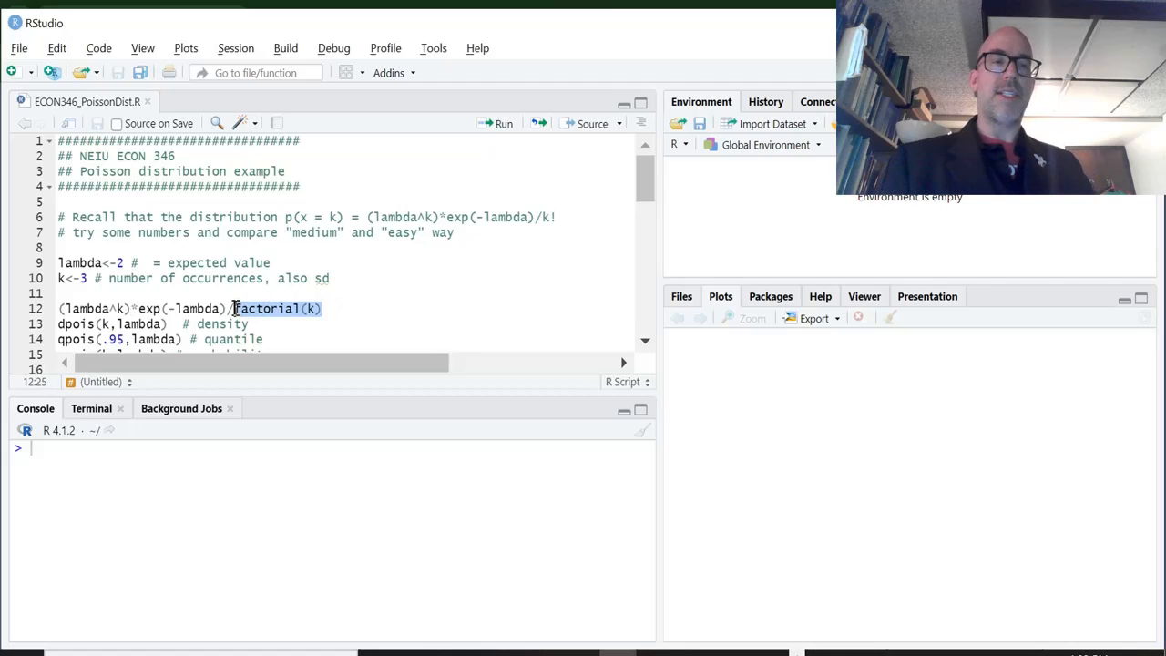
pyautogui.click(249, 324)
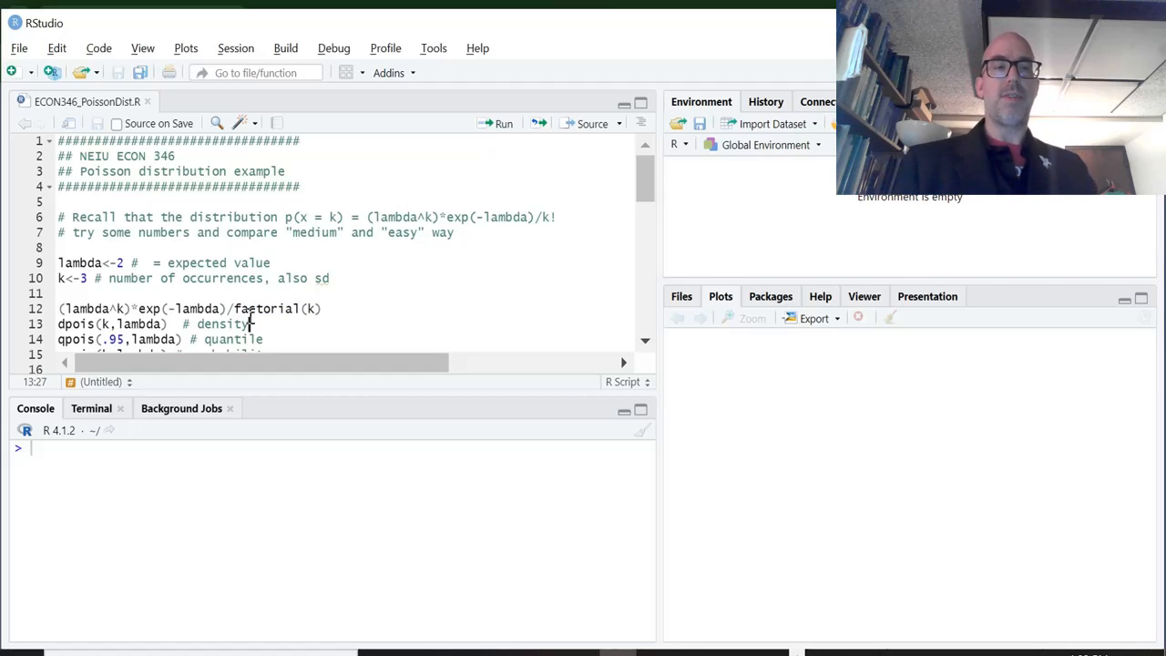
pyautogui.scroll(-3)
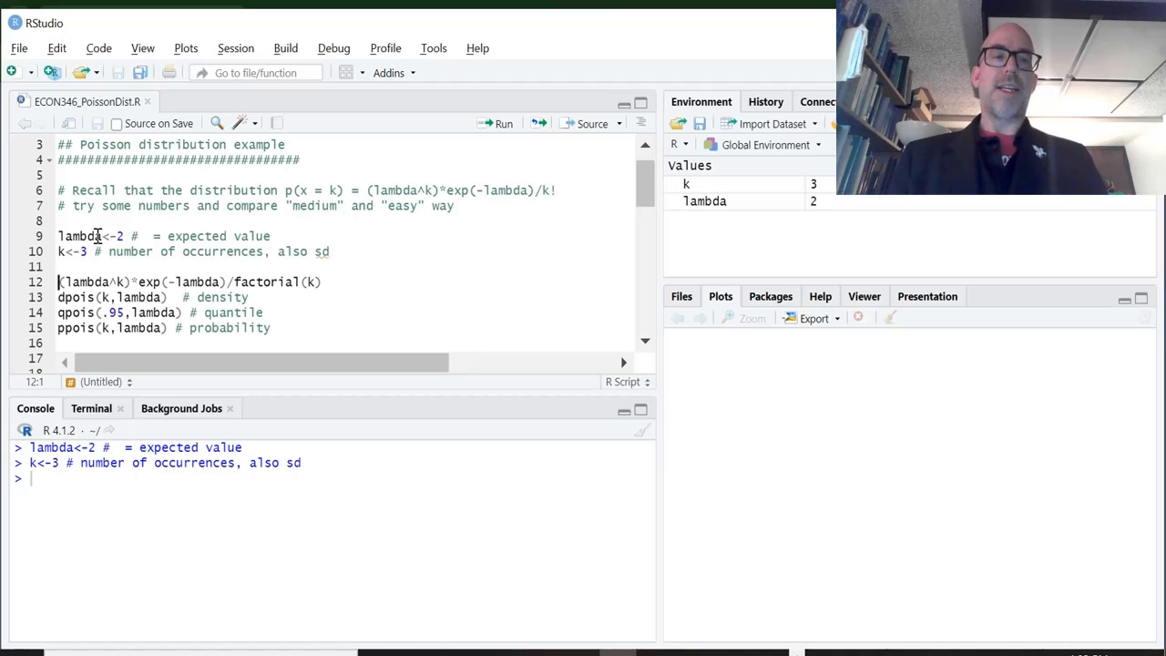
# Run the manual formula and dpois (both 0.180447) and qpois at 0.95 (5).
pyautogui.click(503, 123)
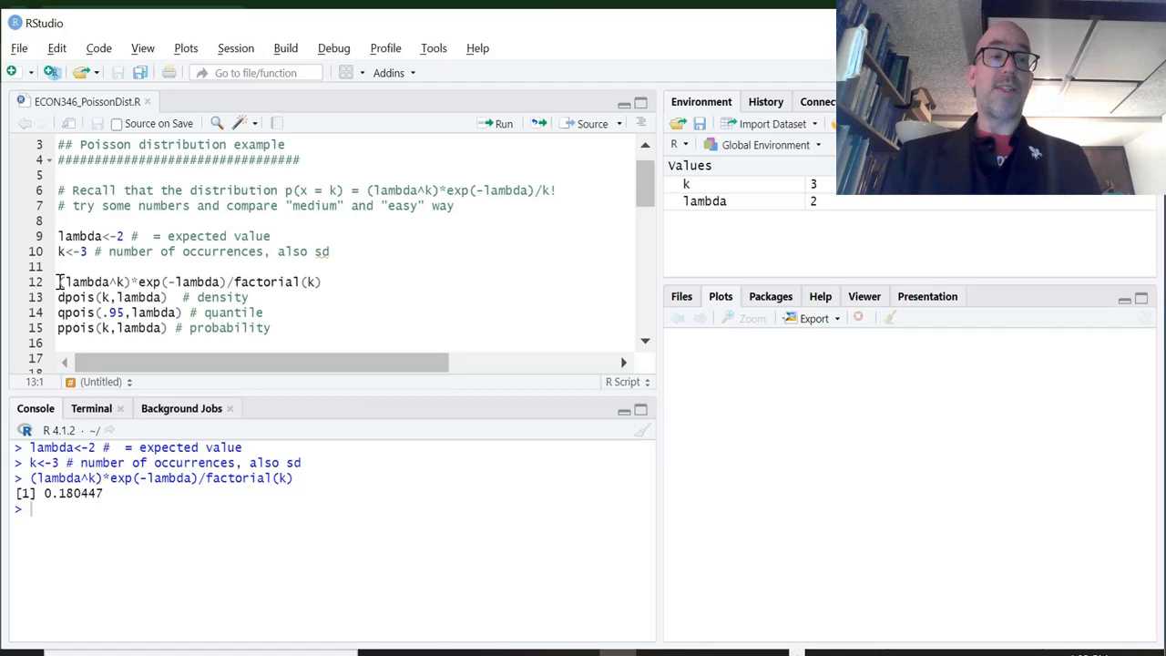
pyautogui.click(503, 123)
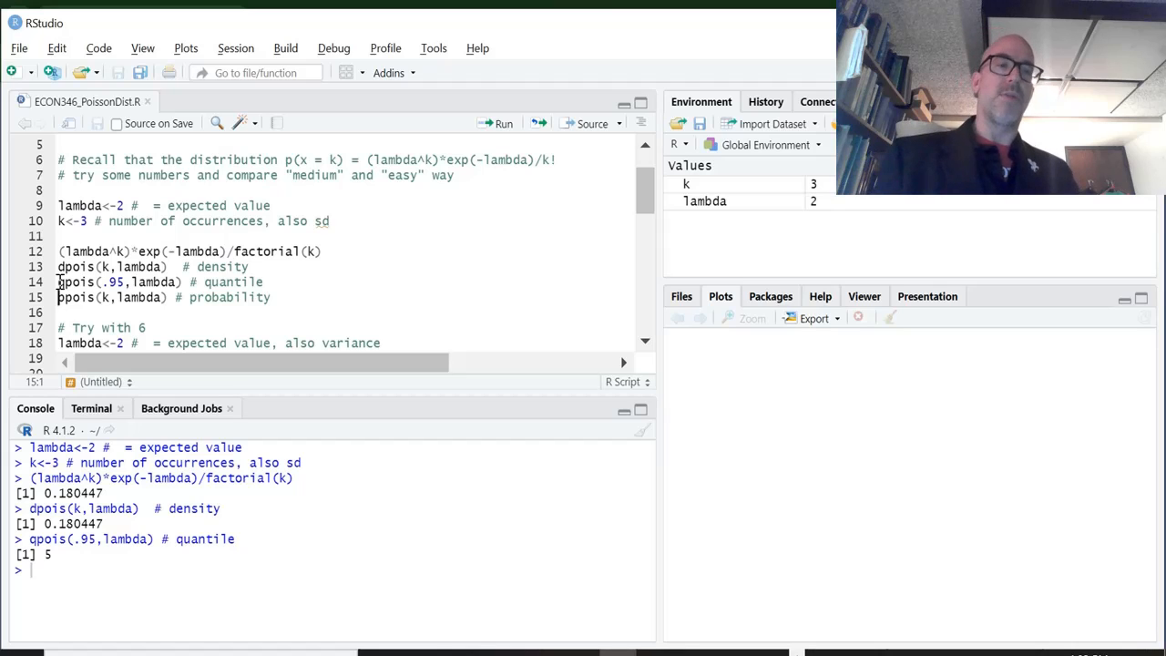
pyautogui.click(503, 124)
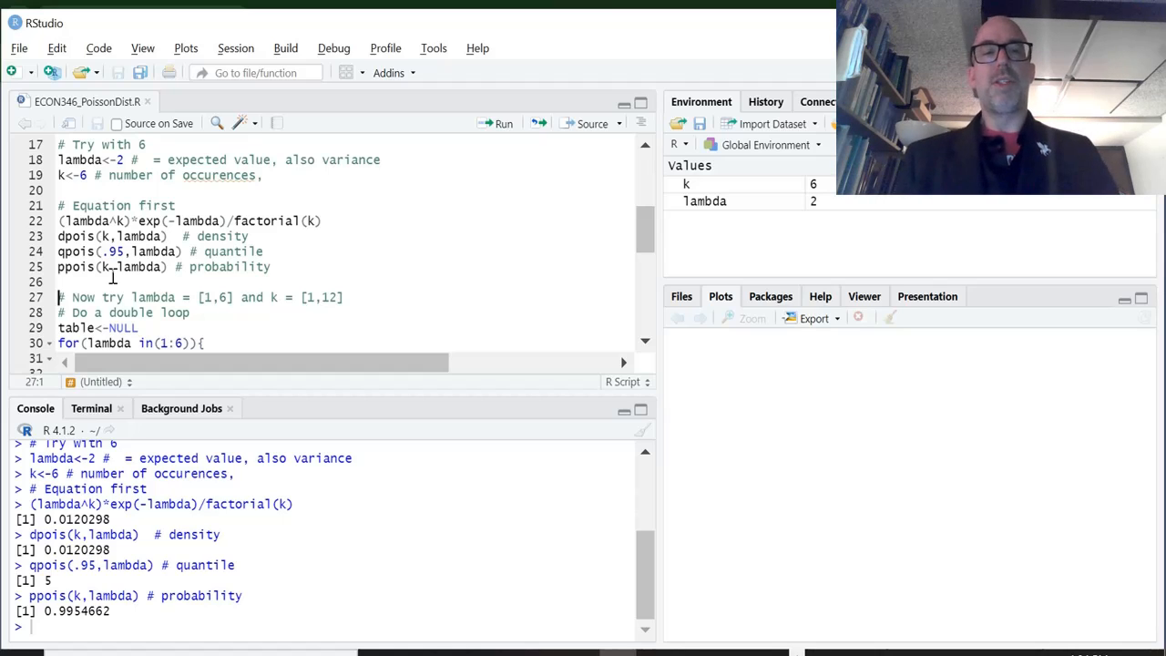
pyautogui.moveTo(194, 312)
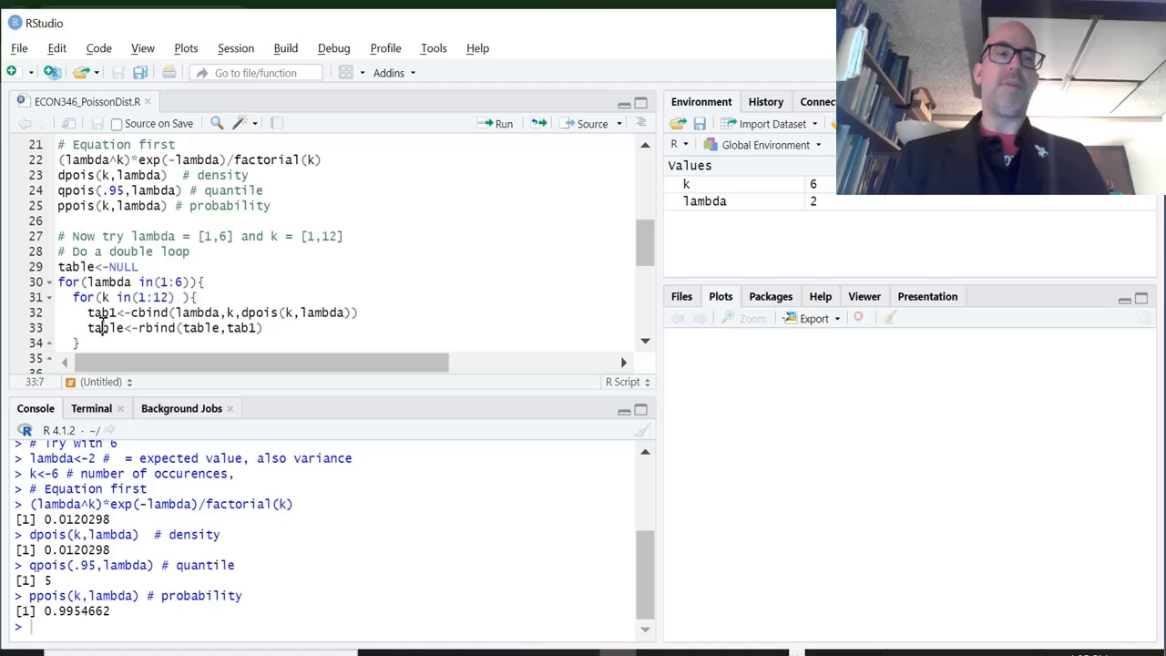
# Run the lambda 1–6 by k 1–12 double loop and scroll through the 72-row table.
pyautogui.scroll(-3)
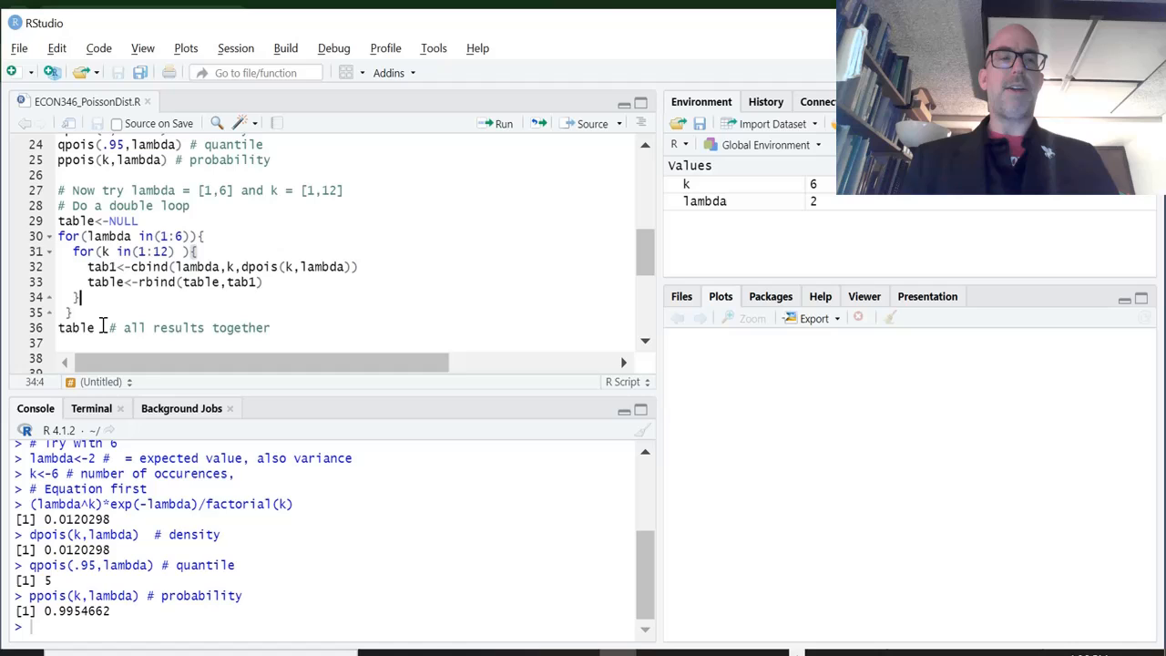
pyautogui.click(78, 313)
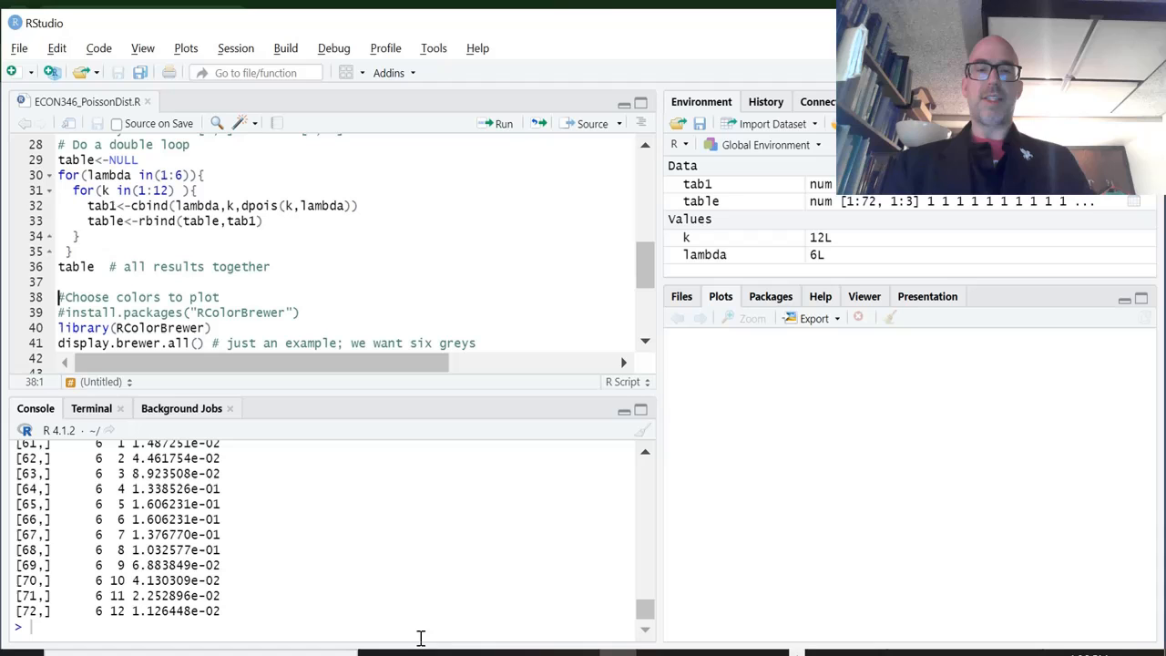
pyautogui.rightClick(640, 590)
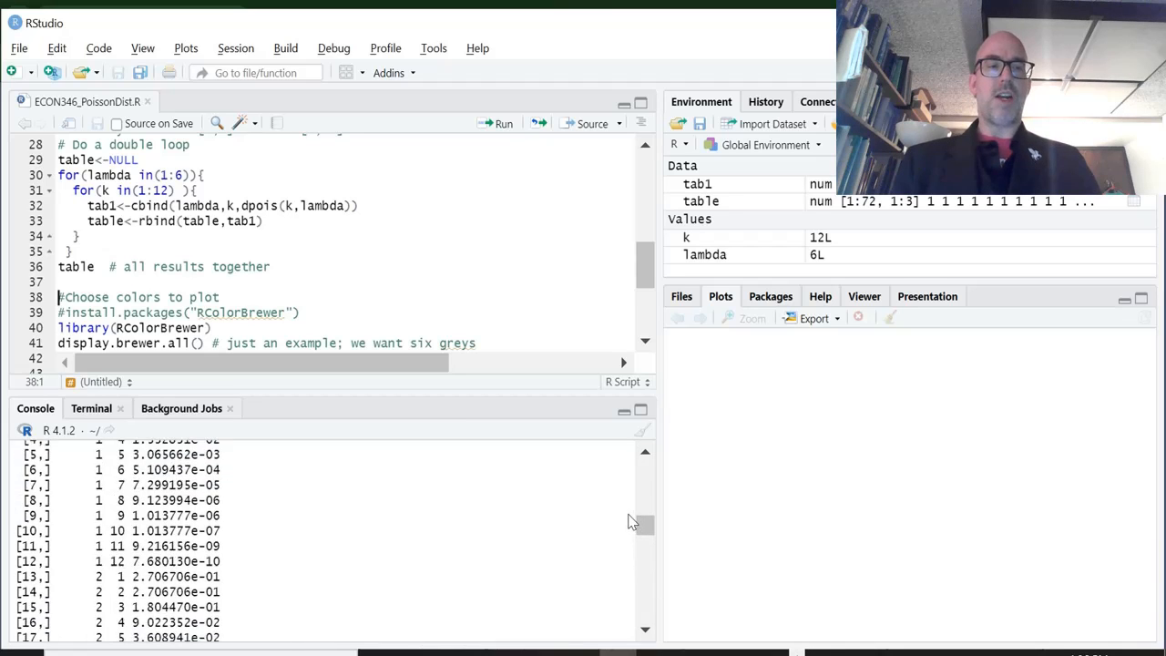
pyautogui.scroll(-3)
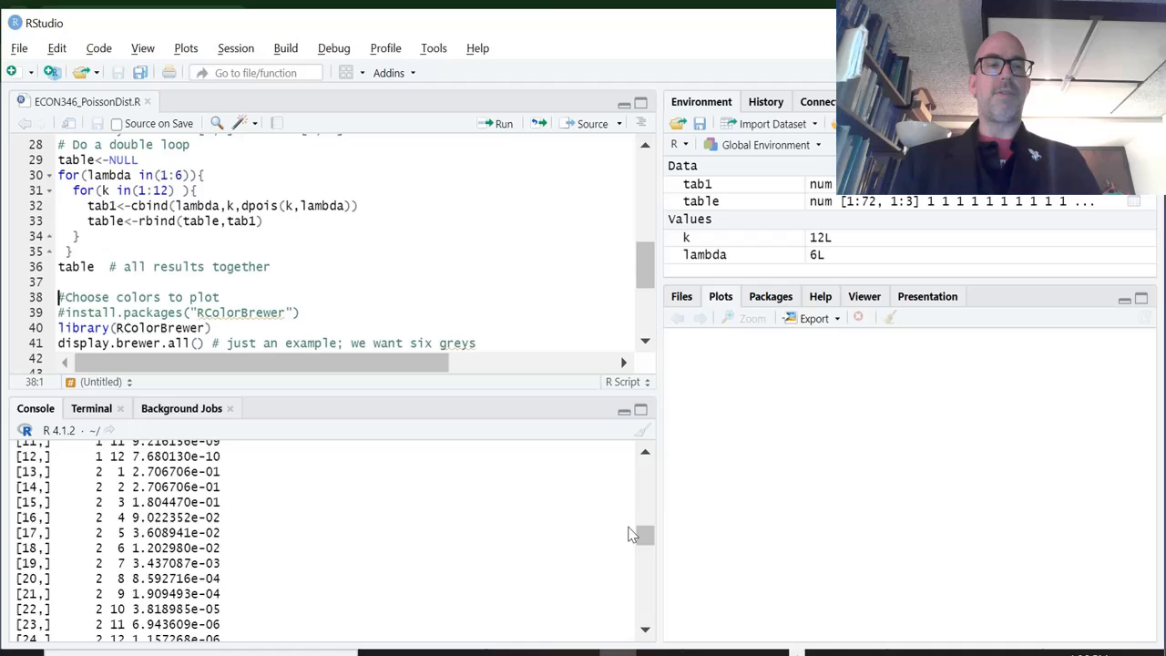
pyautogui.scroll(-3)
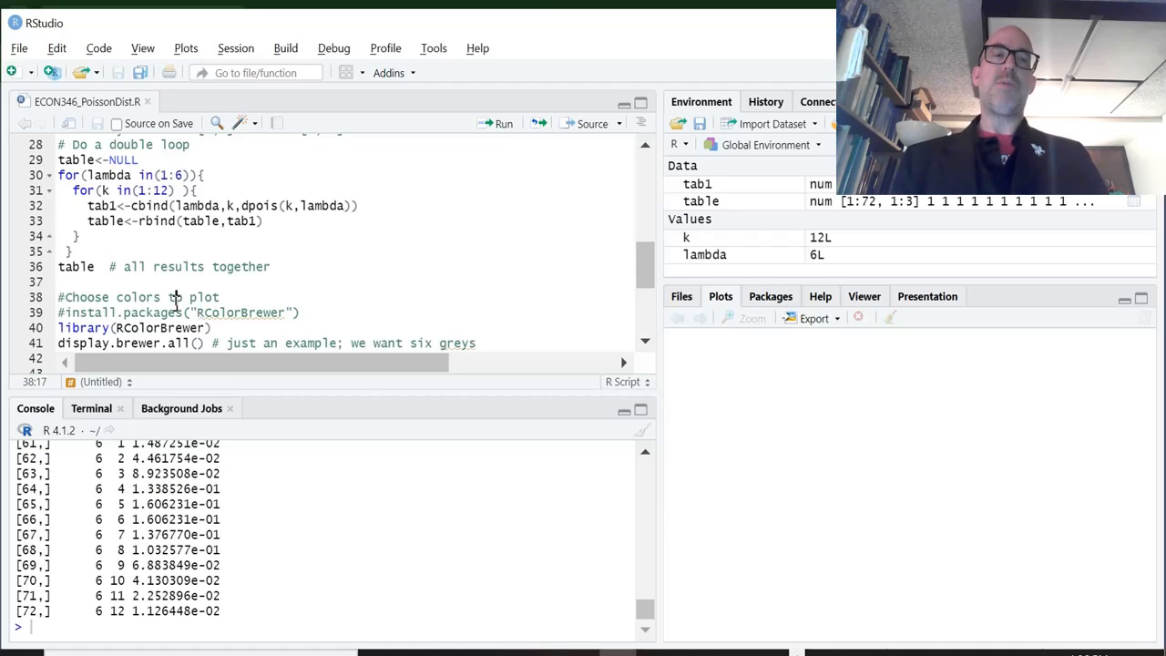
# Run the RColorBrewer code and enlarge the display.brewer.all() palette chart.
pyautogui.click(176, 343)
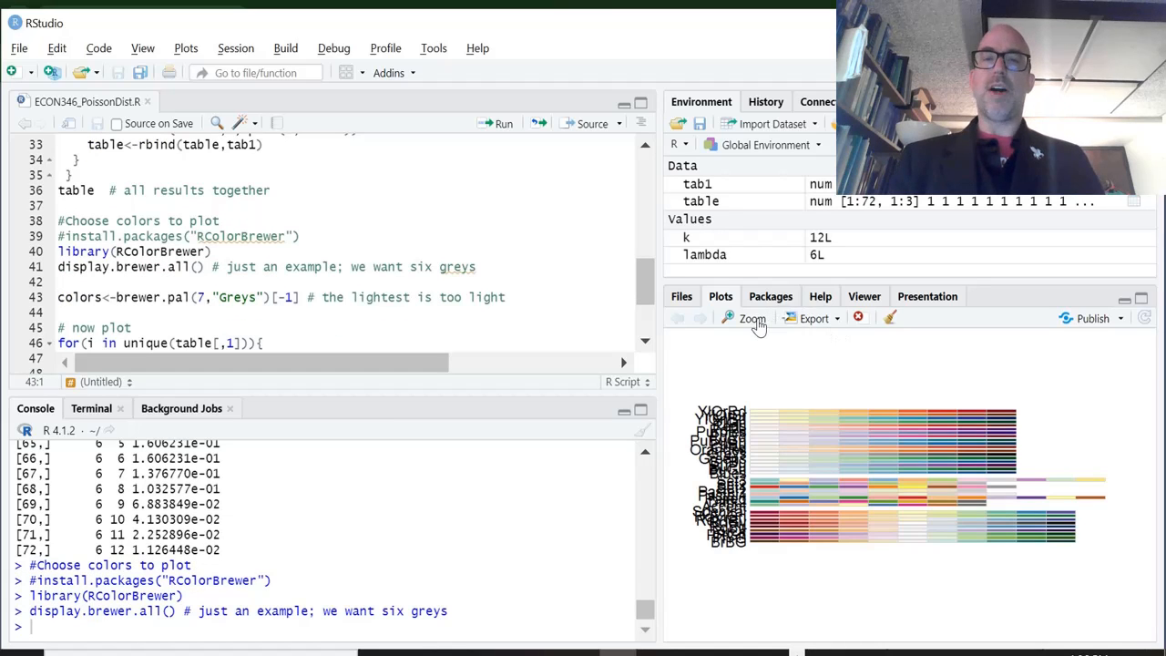
pyautogui.click(751, 318)
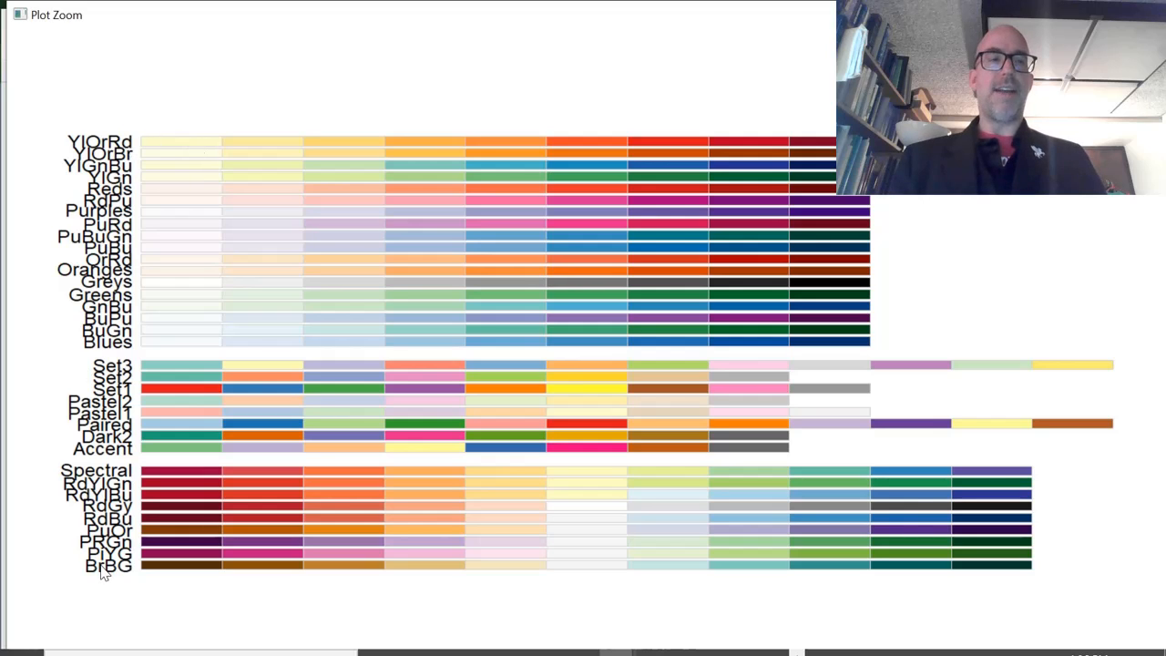
pyautogui.moveTo(134, 267)
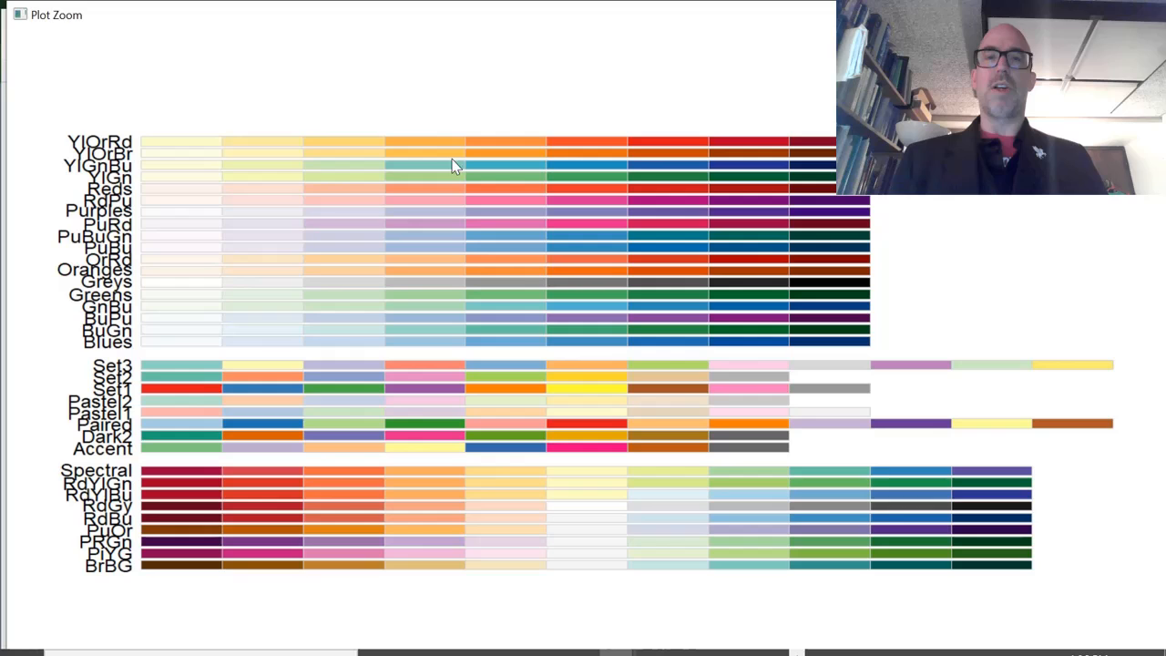
pyautogui.moveTo(189, 363)
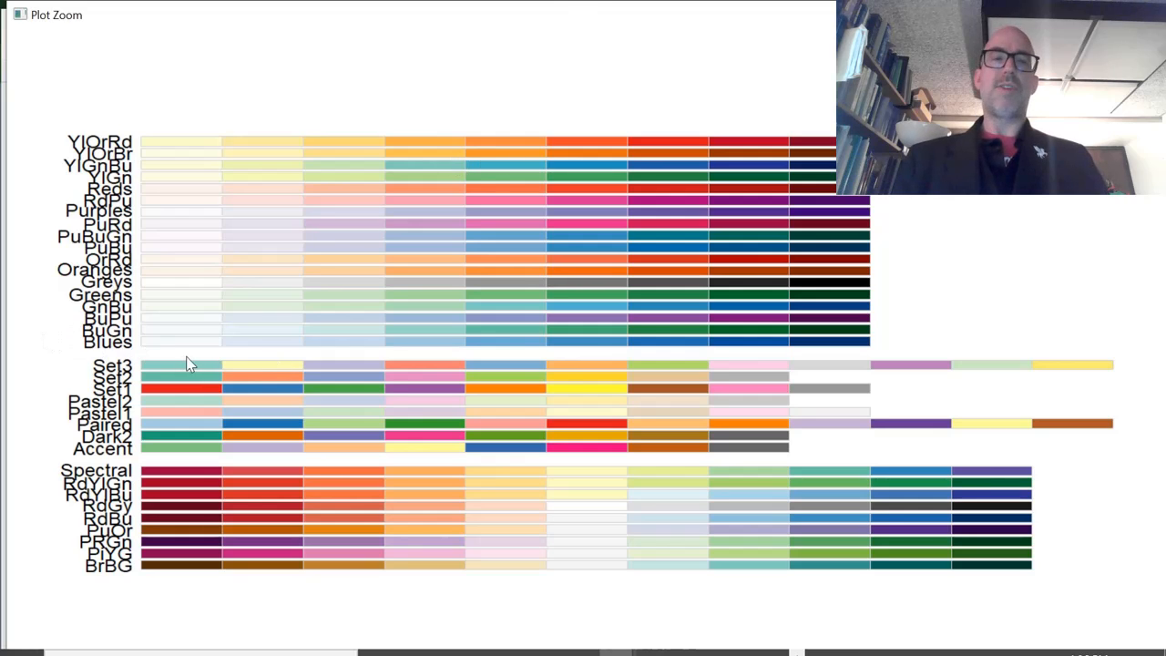
pyautogui.moveTo(116, 292)
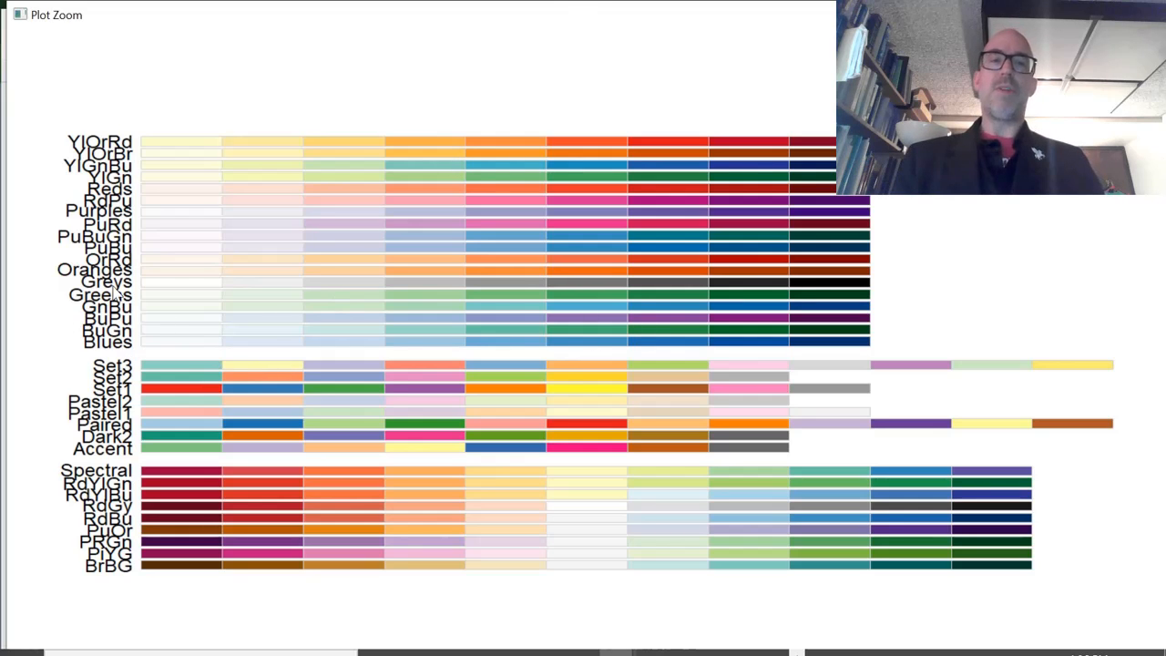
pyautogui.moveTo(242, 189)
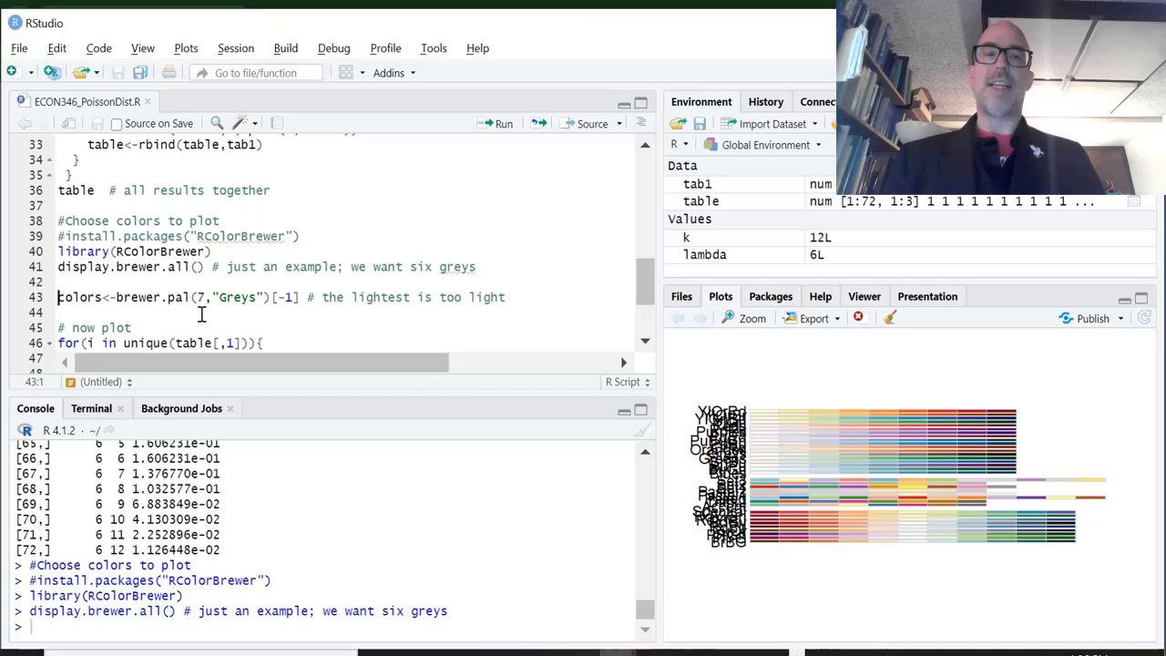
pyautogui.moveTo(146, 283)
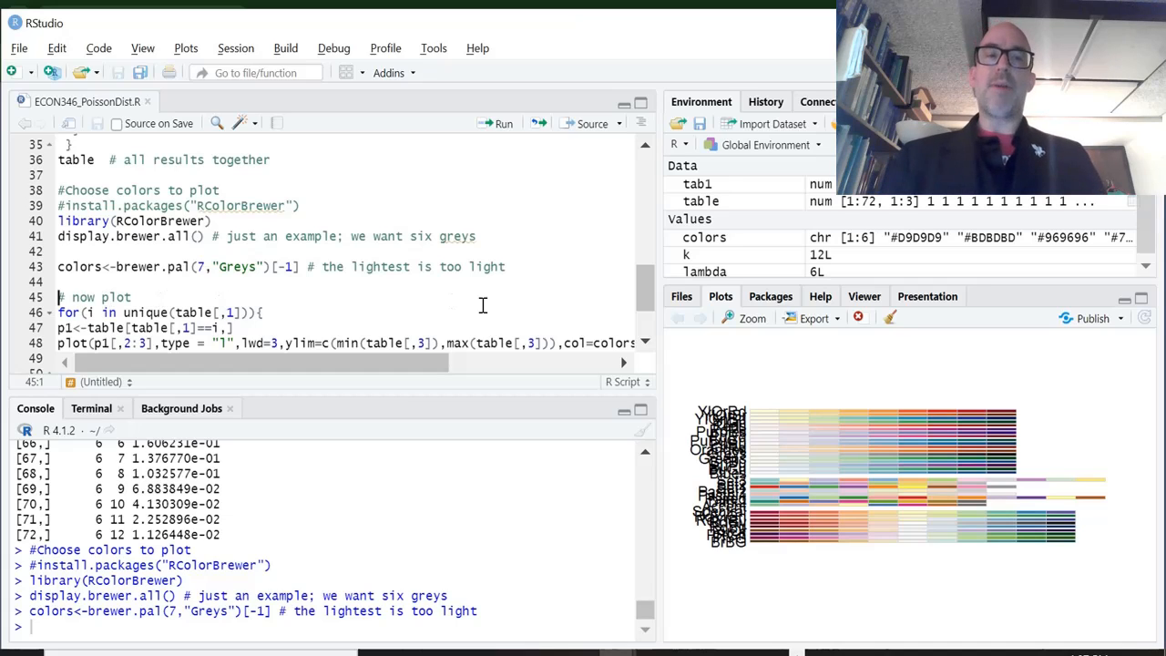
pyautogui.scroll(-3)
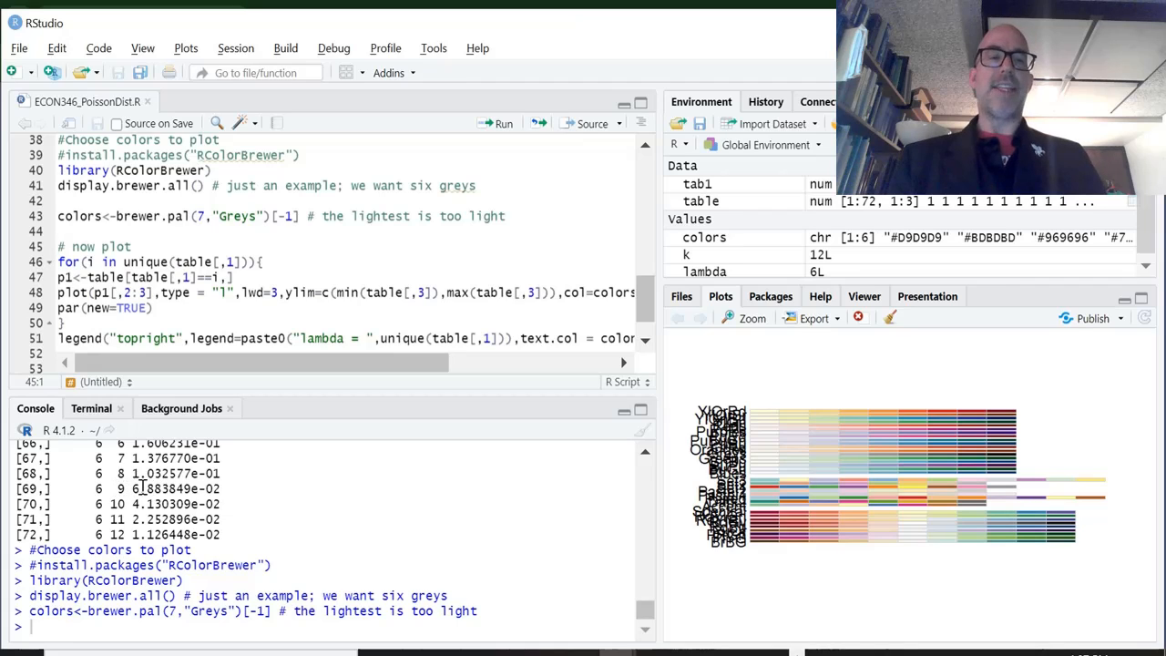
pyautogui.moveTo(196, 380)
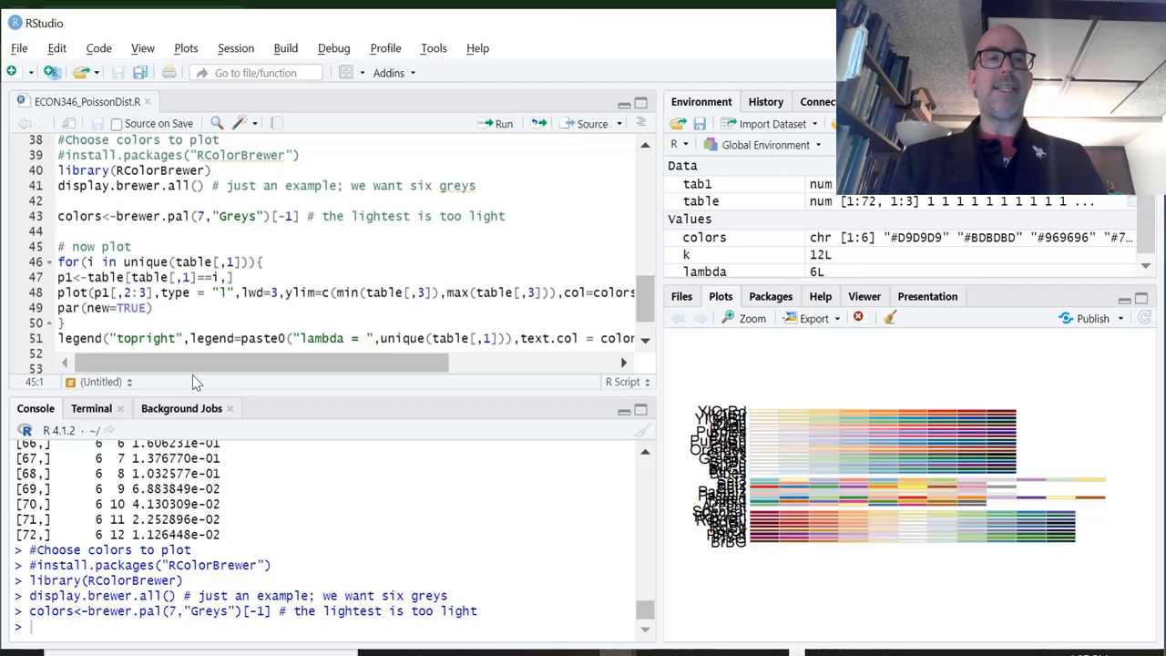
pyautogui.moveTo(187, 367)
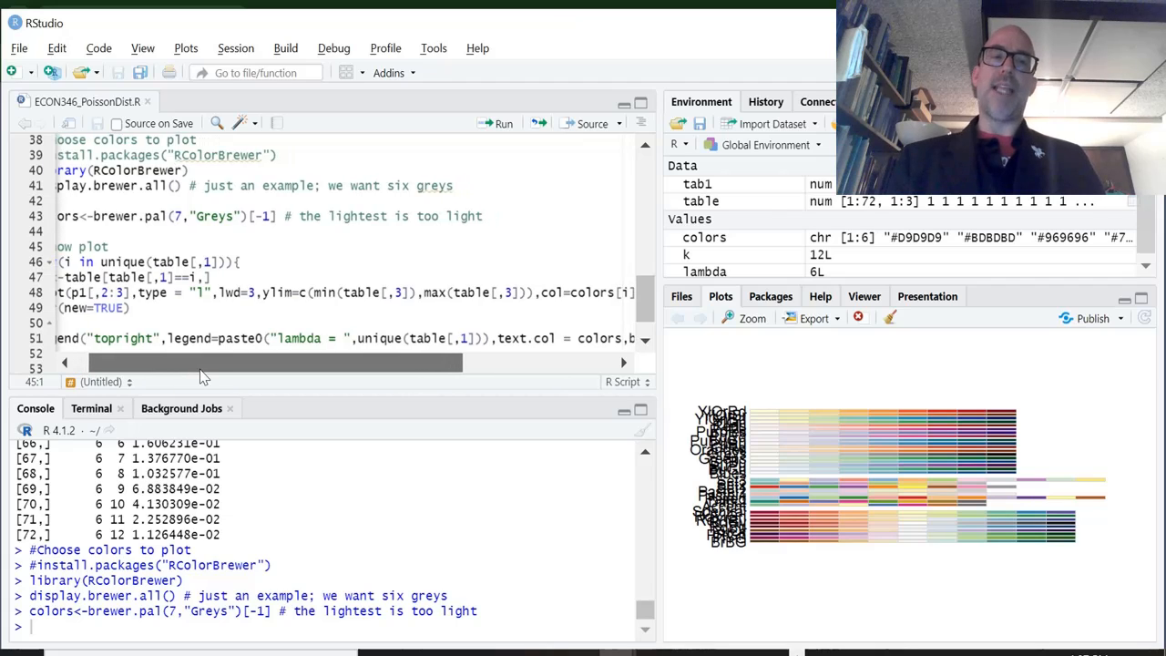
pyautogui.hscroll(3)
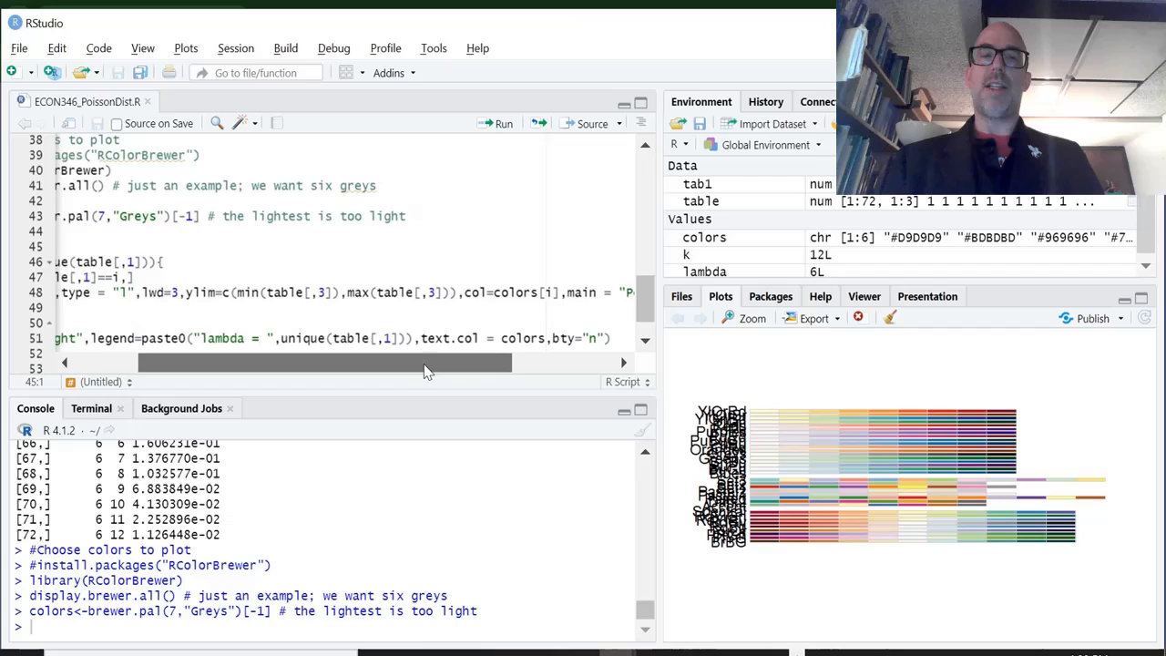
pyautogui.hscroll(3)
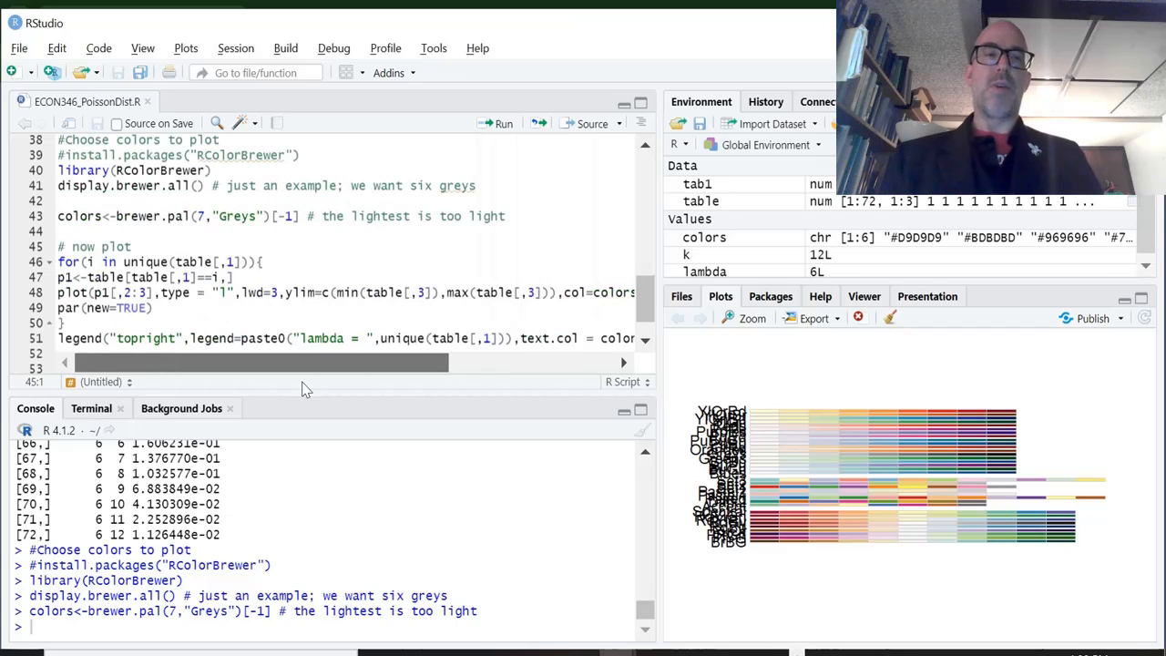
pyautogui.moveTo(255, 362); pyautogui.dragTo(510, 361)
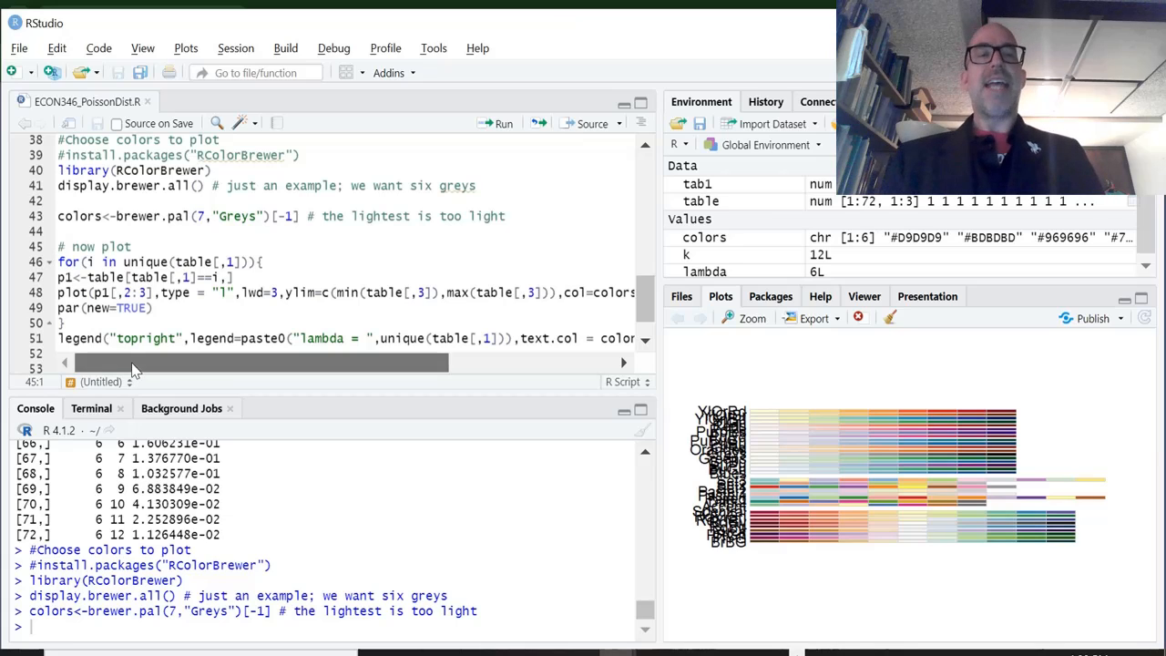
pyautogui.moveTo(139, 392)
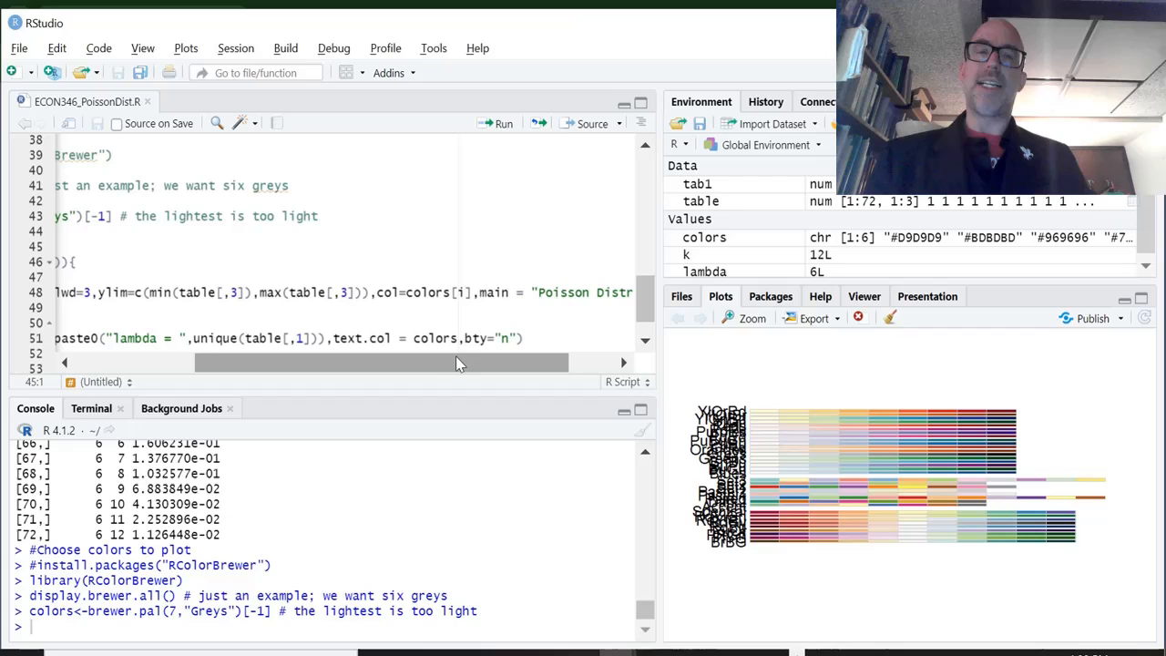
pyautogui.moveTo(456, 363); pyautogui.dragTo(438, 362)
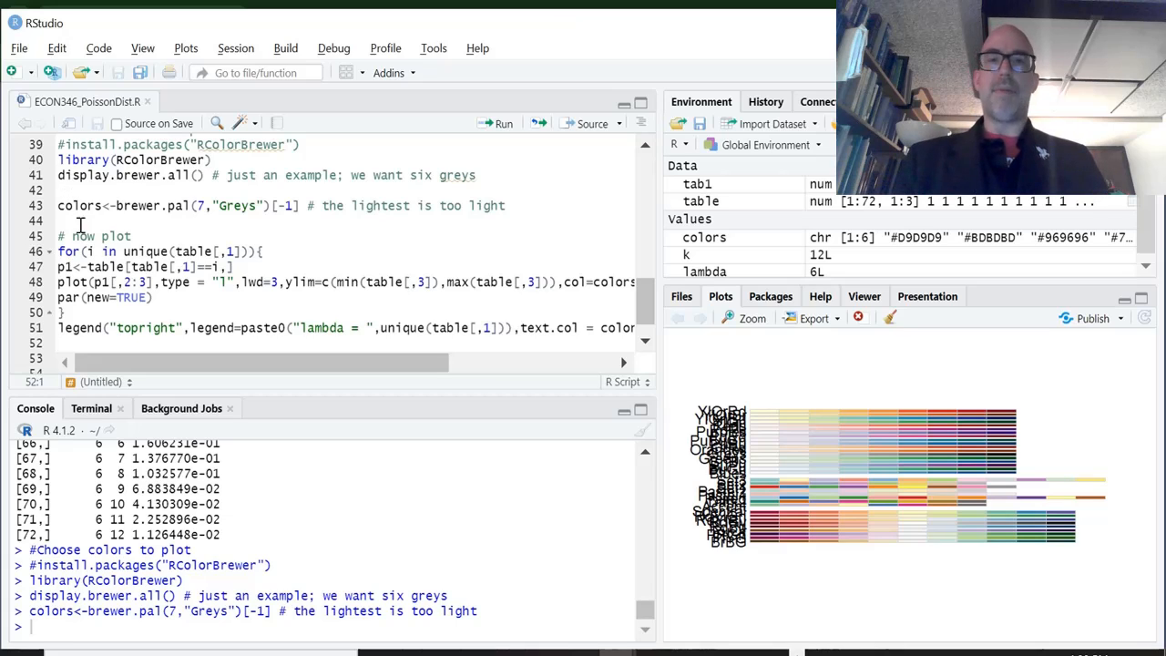
pyautogui.click(146, 251)
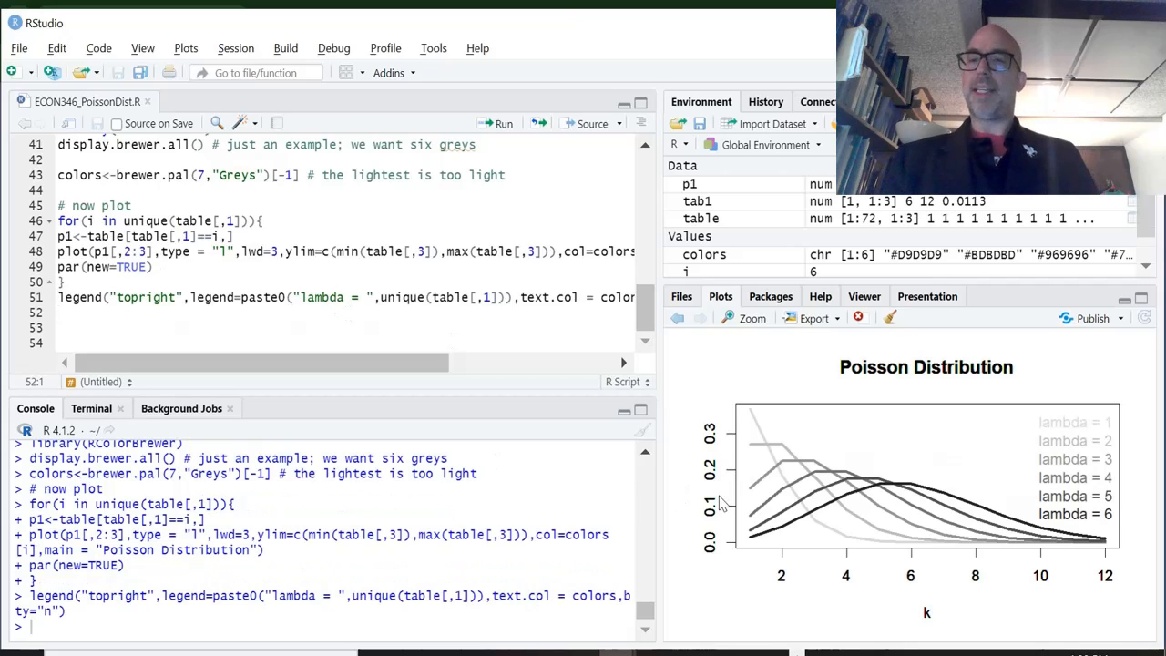
pyautogui.moveTo(813, 448)
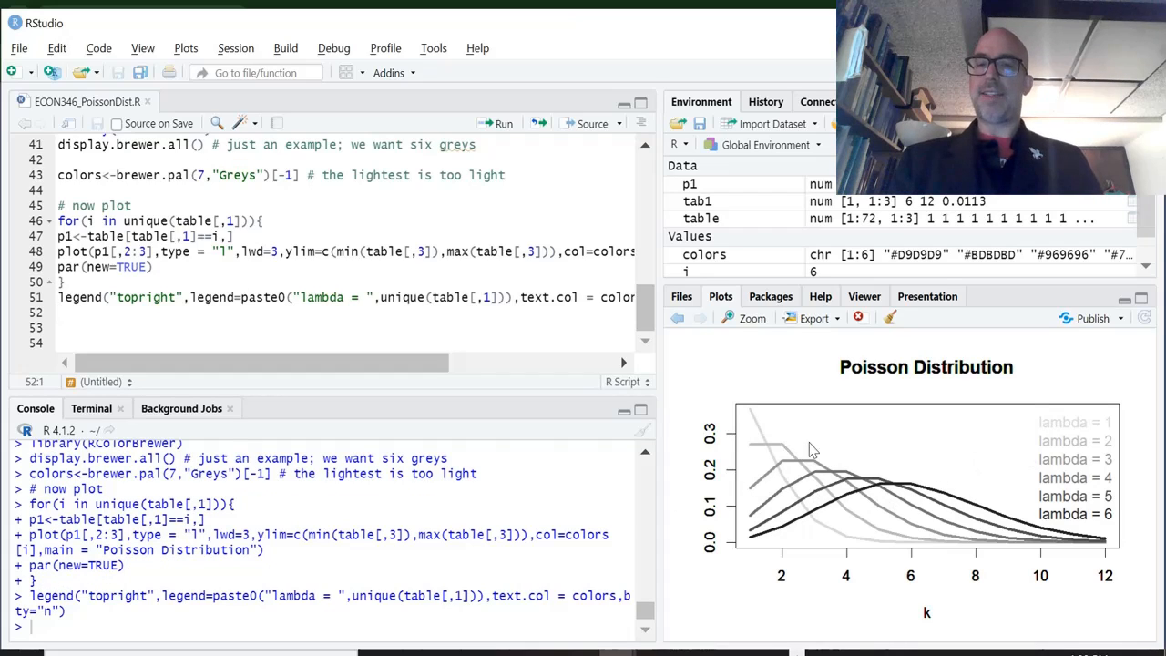
pyautogui.moveTo(757, 492)
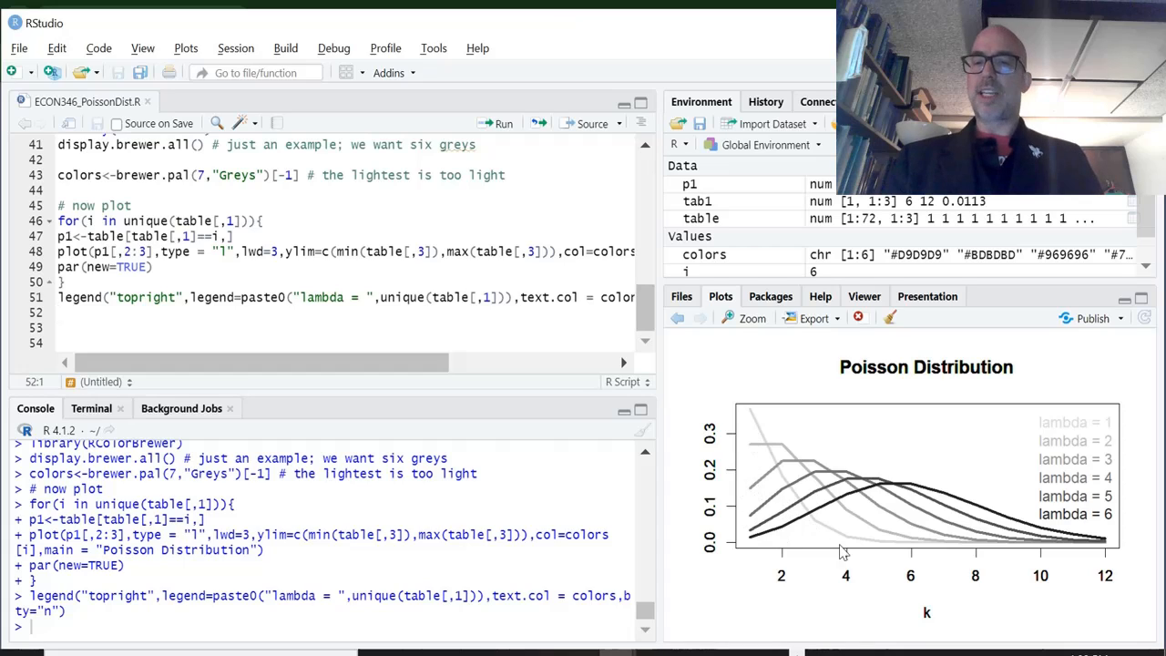
pyautogui.moveTo(856, 562)
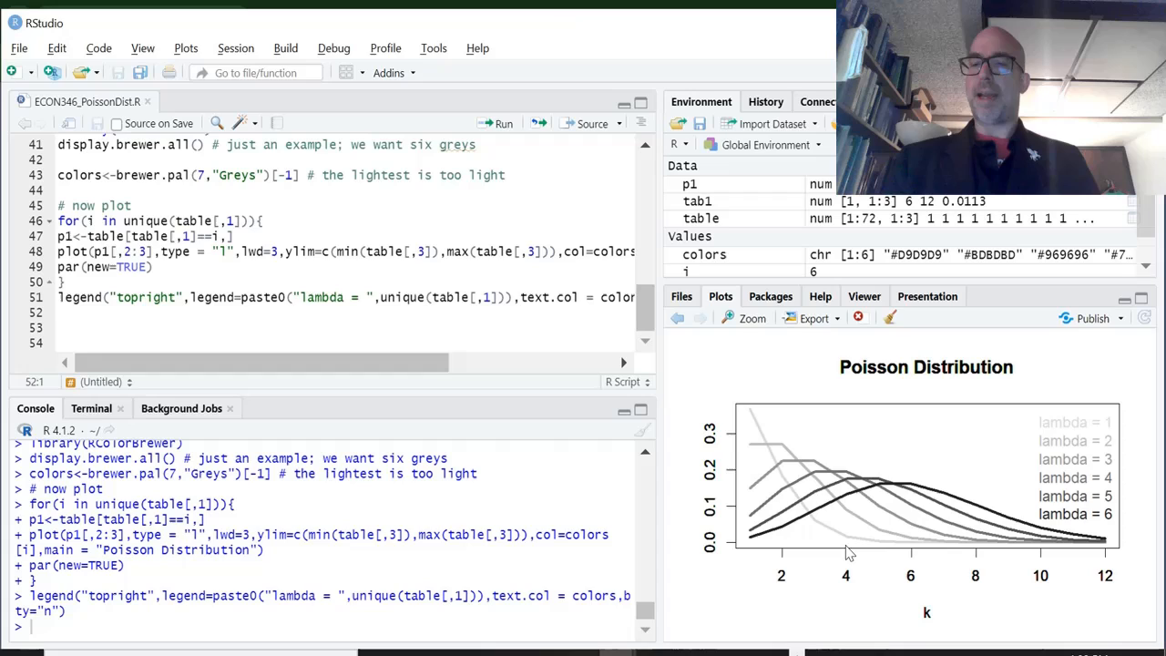
pyautogui.moveTo(822, 511)
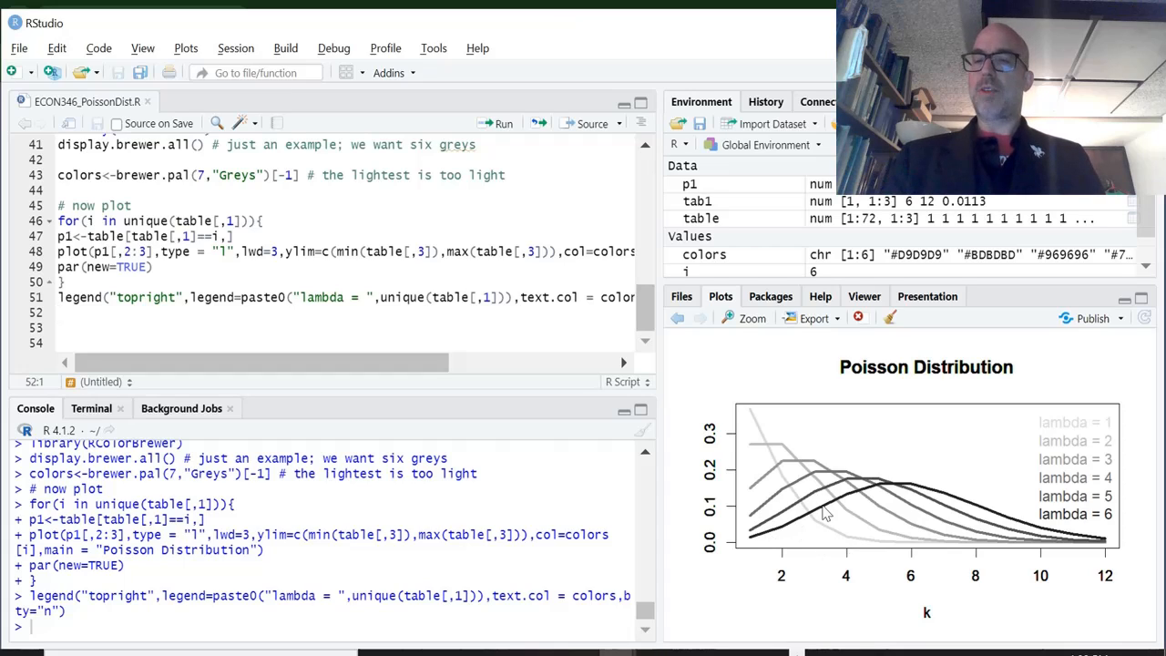
pyautogui.moveTo(902, 504)
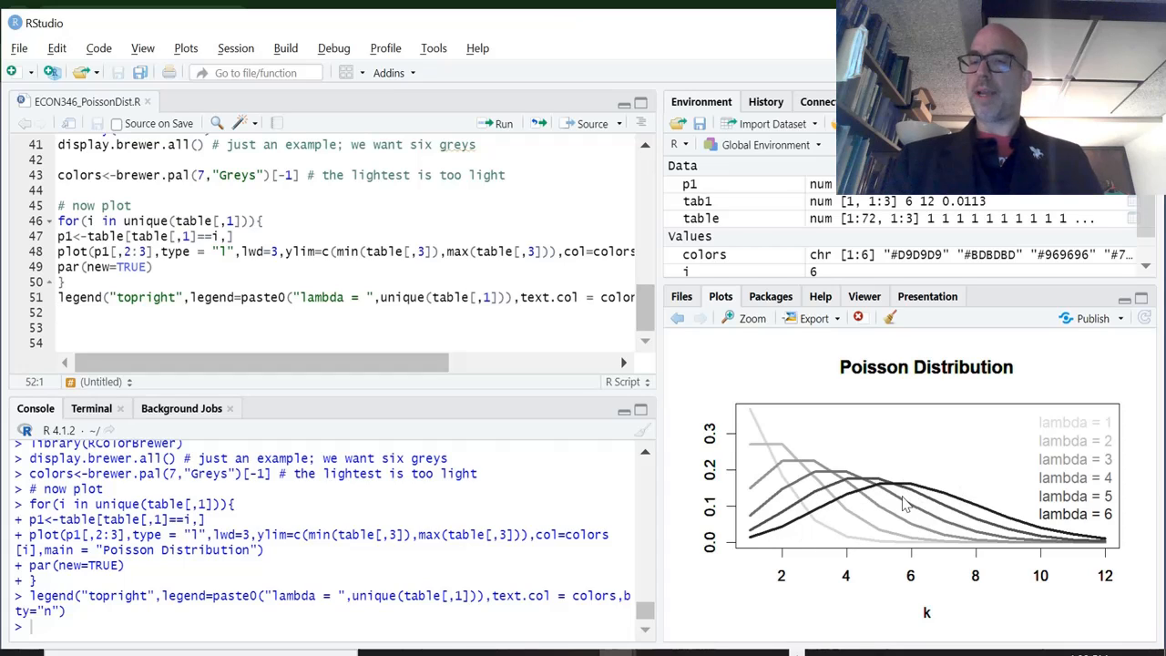
pyautogui.moveTo(1046, 559)
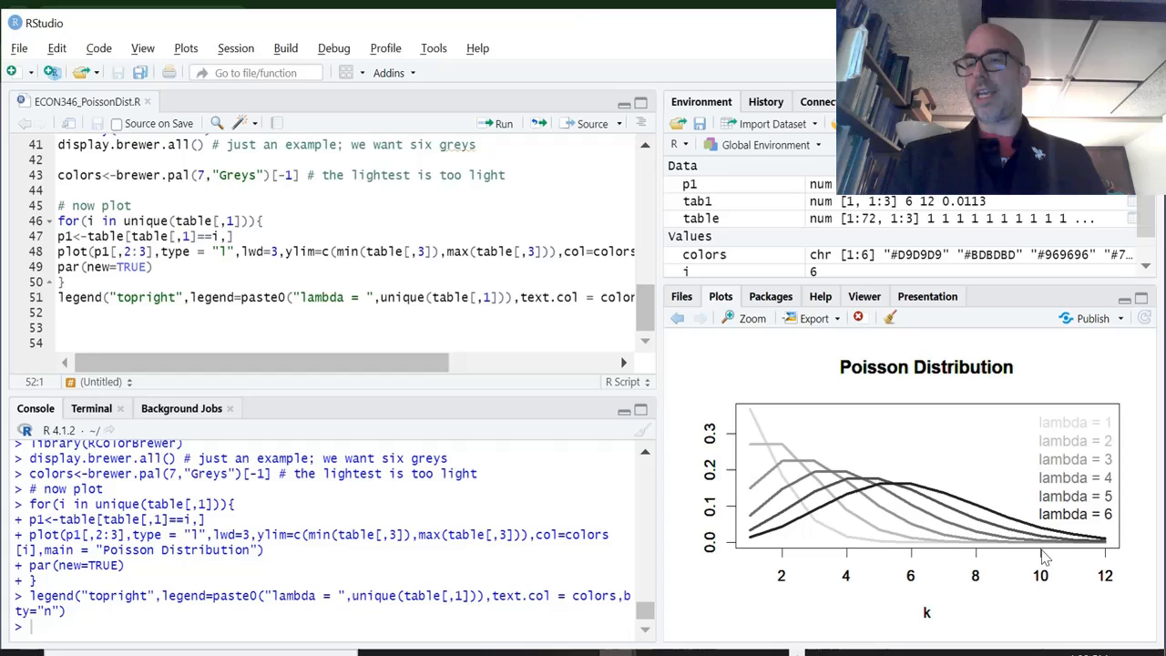
pyautogui.moveTo(968, 545)
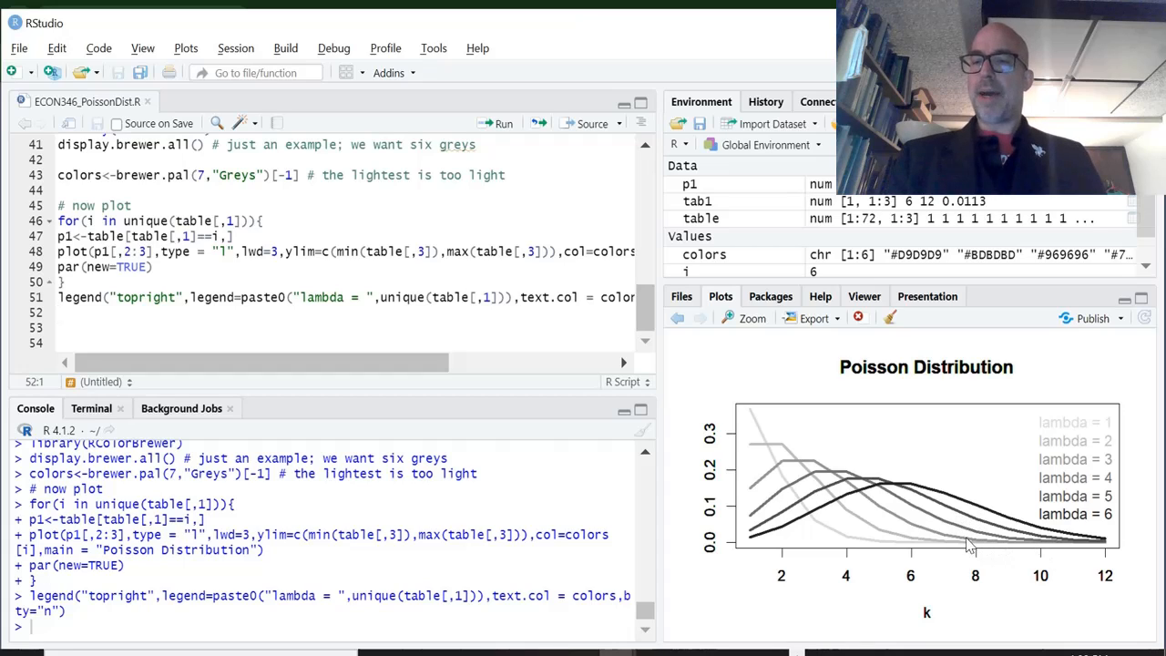
pyautogui.moveTo(975, 556)
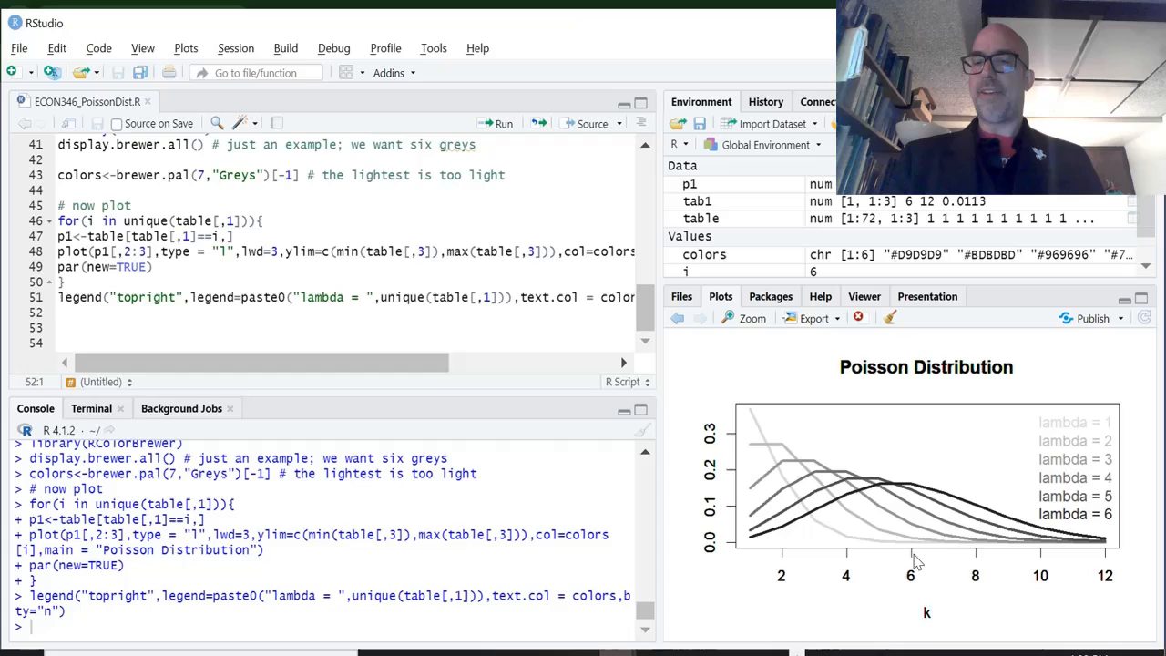
pyautogui.moveTo(982, 556)
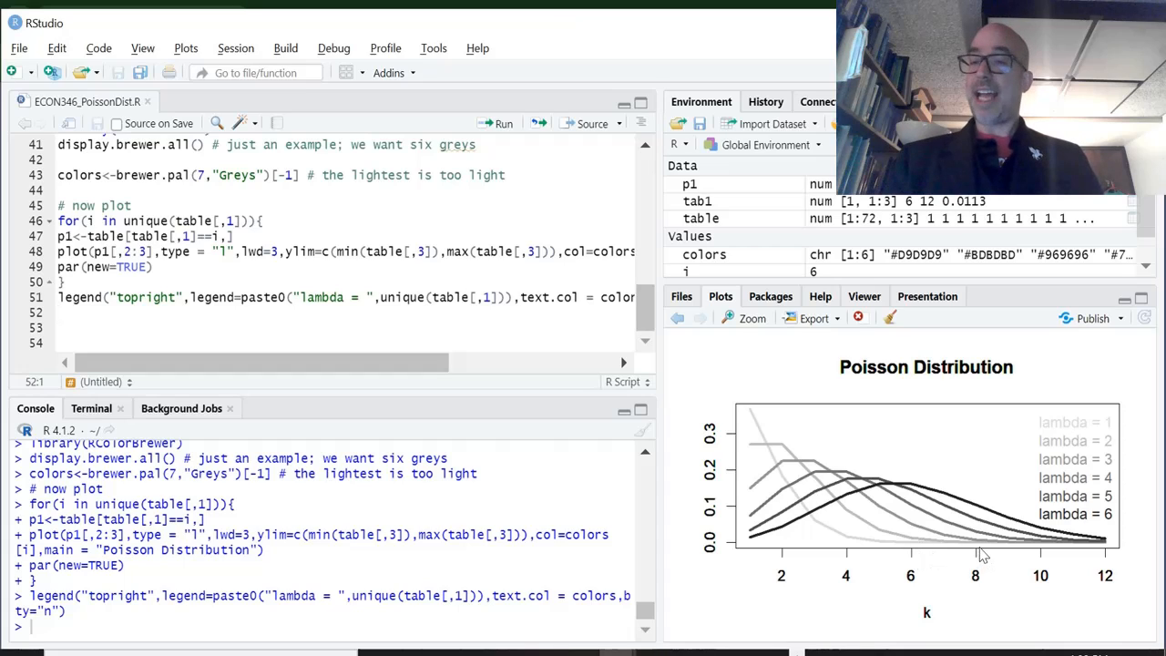
pyautogui.moveTo(745, 416)
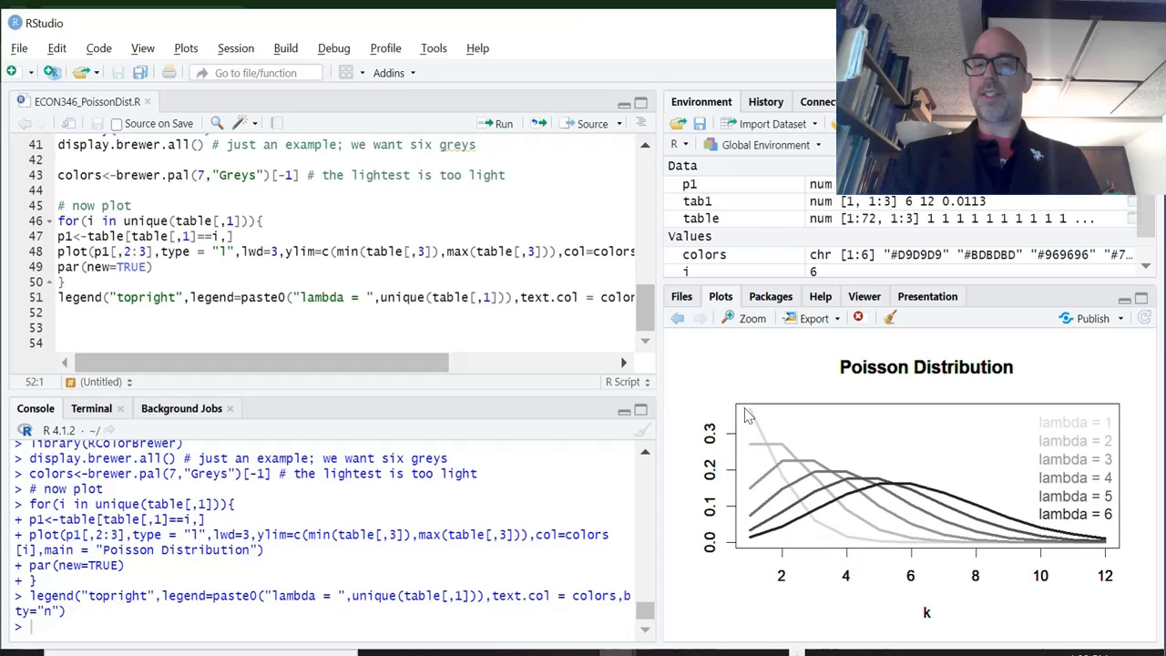
pyautogui.moveTo(829, 506)
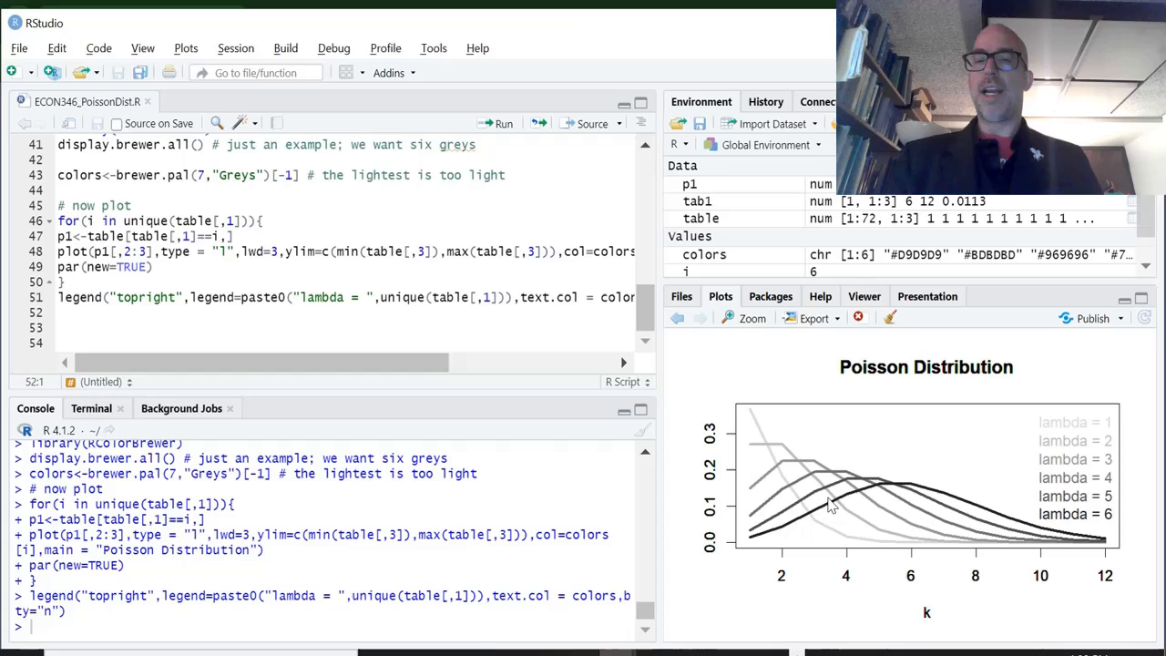
pyautogui.moveTo(874, 474)
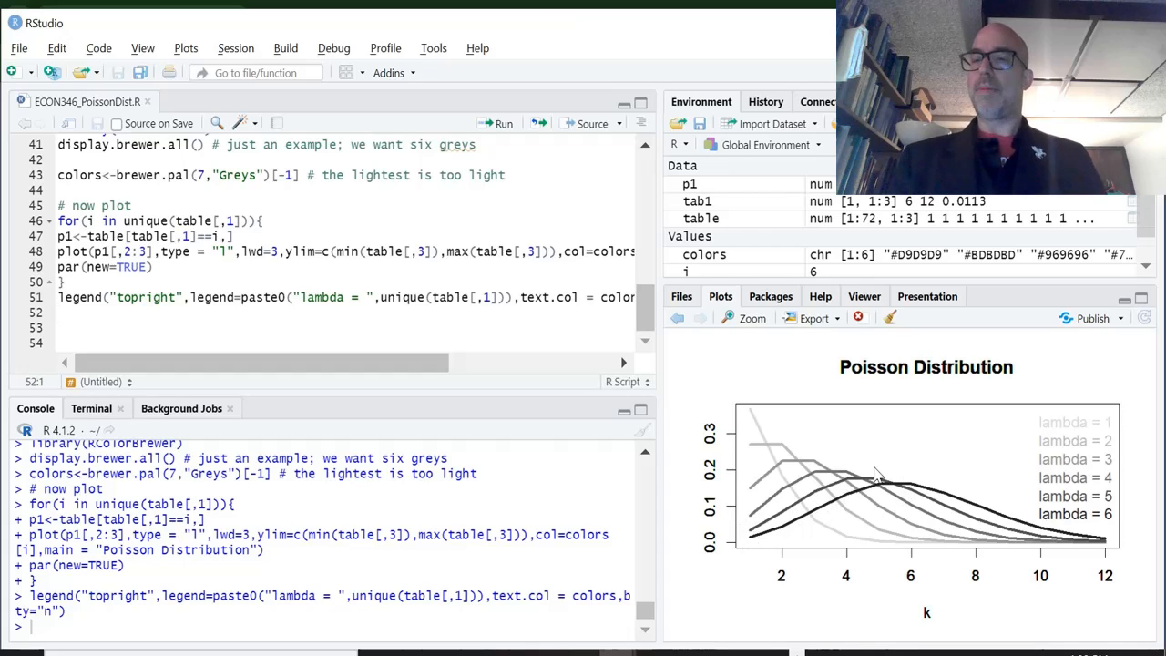
pyautogui.moveTo(805, 524)
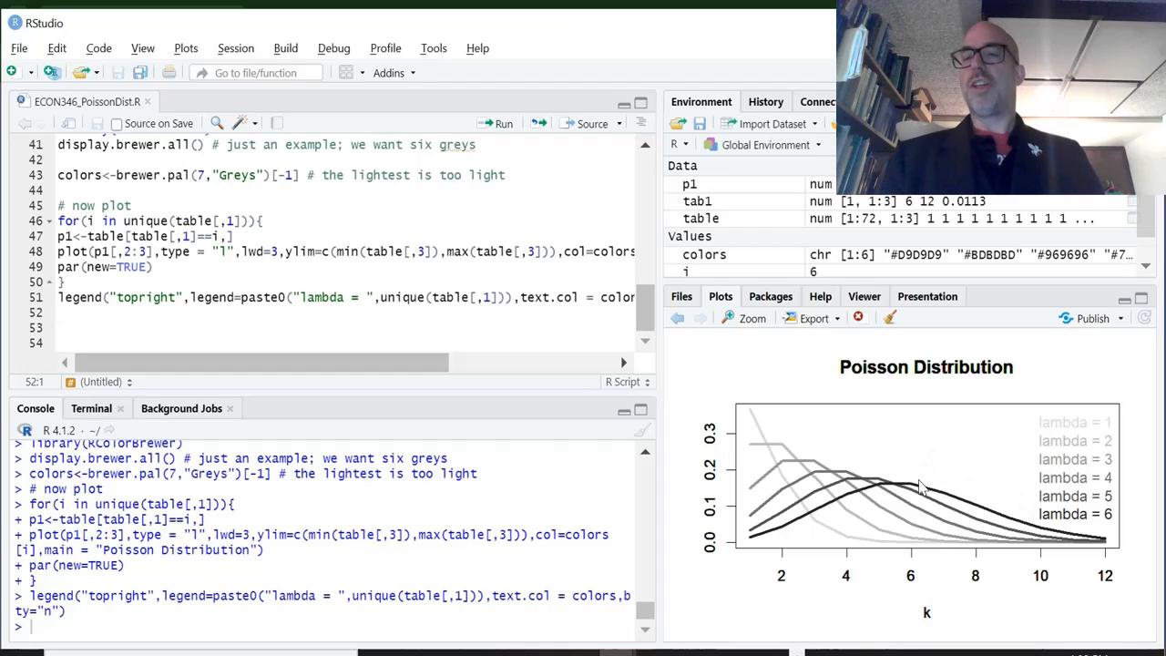
pyautogui.moveTo(875, 489)
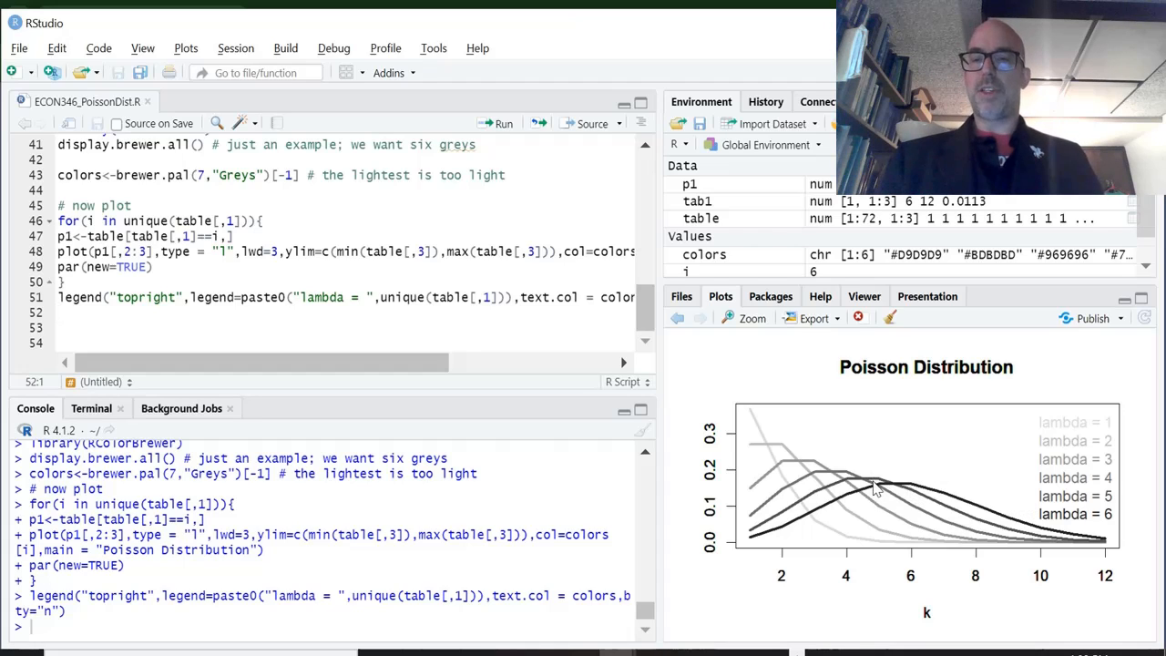
pyautogui.moveTo(691, 357)
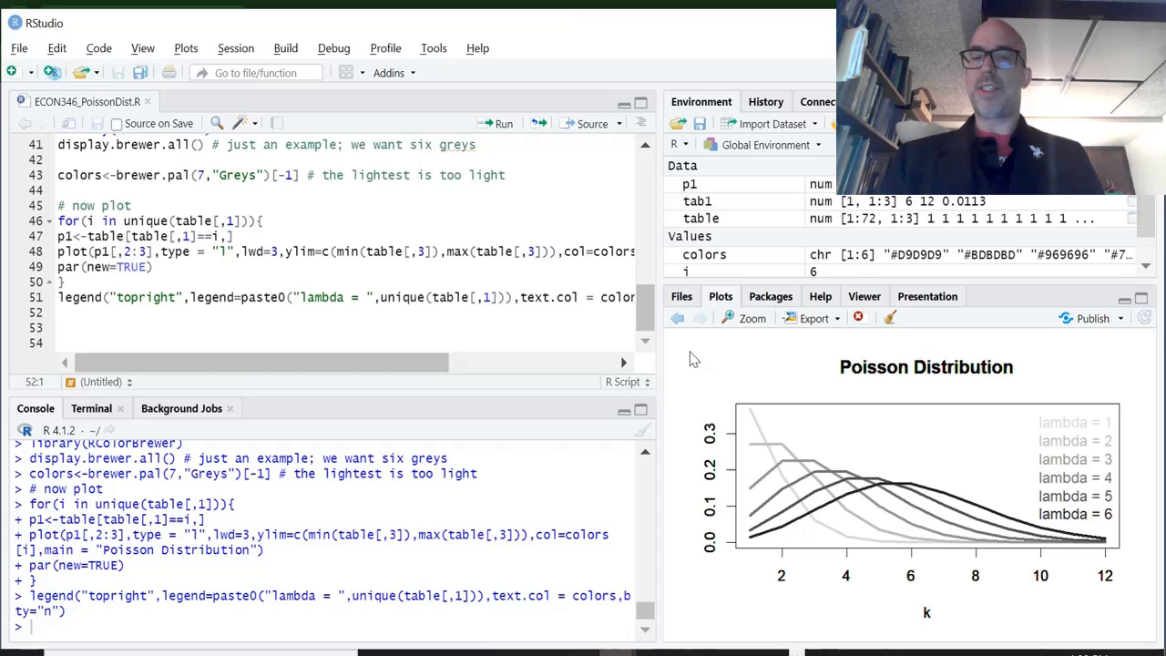
pyautogui.moveTo(866, 498)
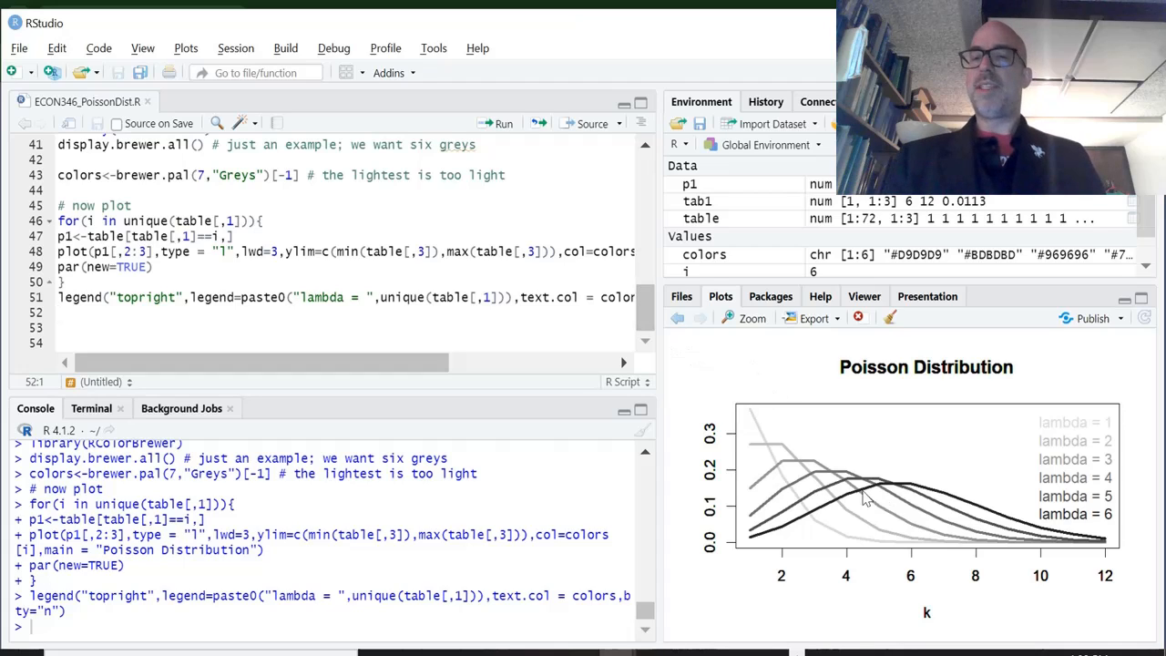
pyautogui.moveTo(686, 386)
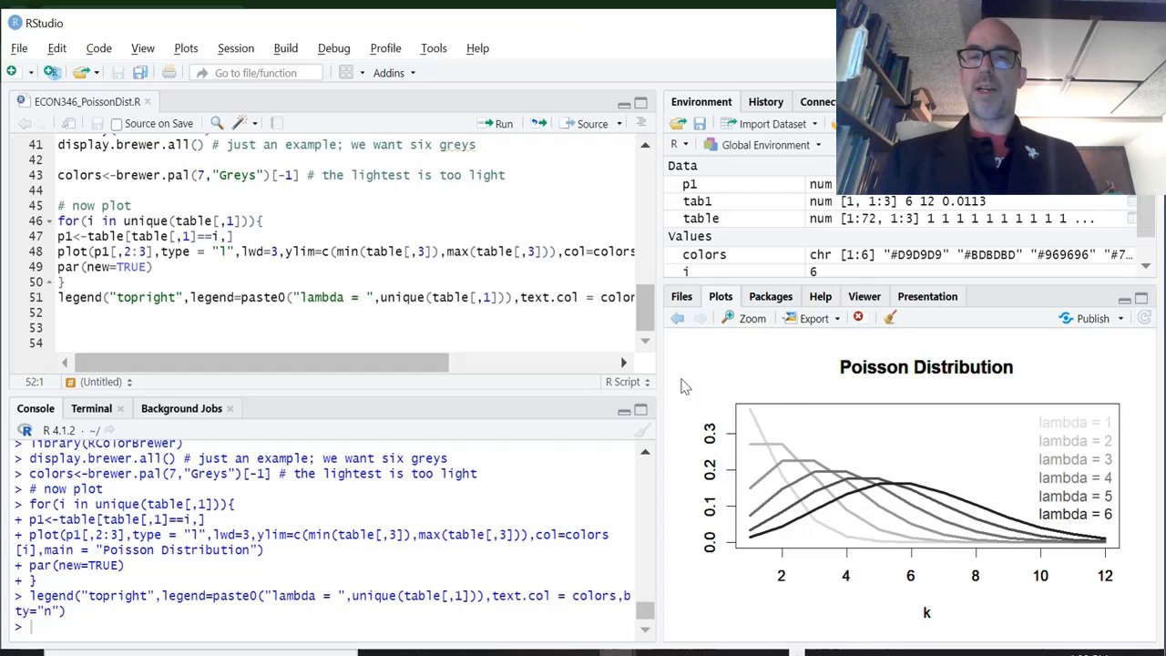
pyautogui.moveTo(650, 351)
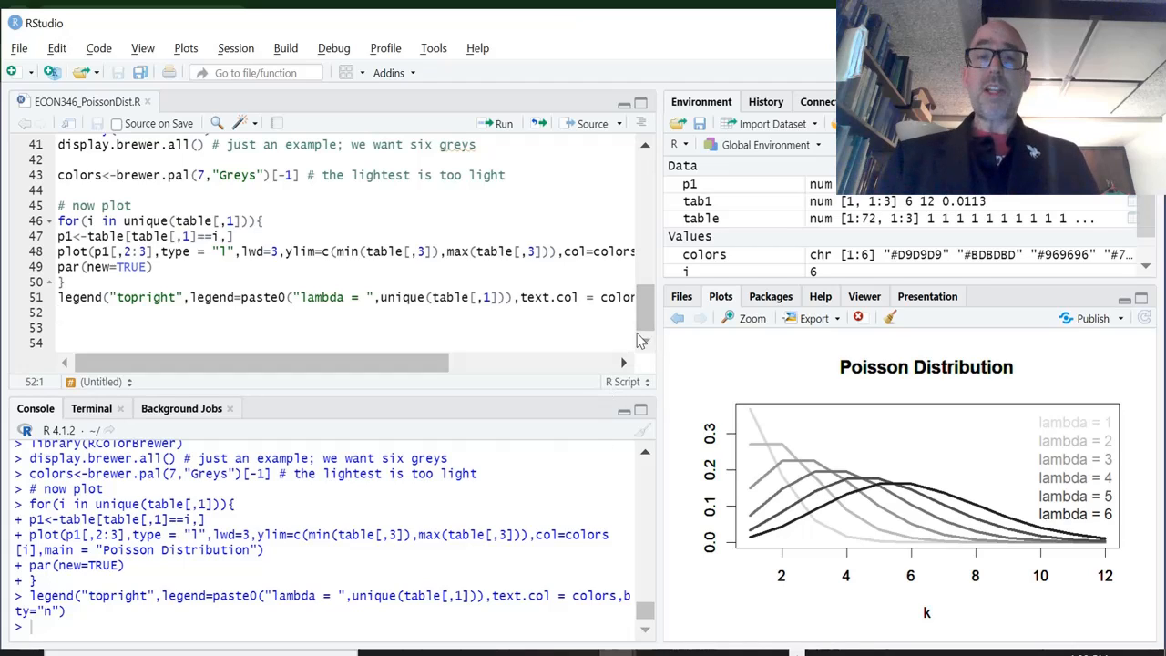
pyautogui.moveTo(644, 328)
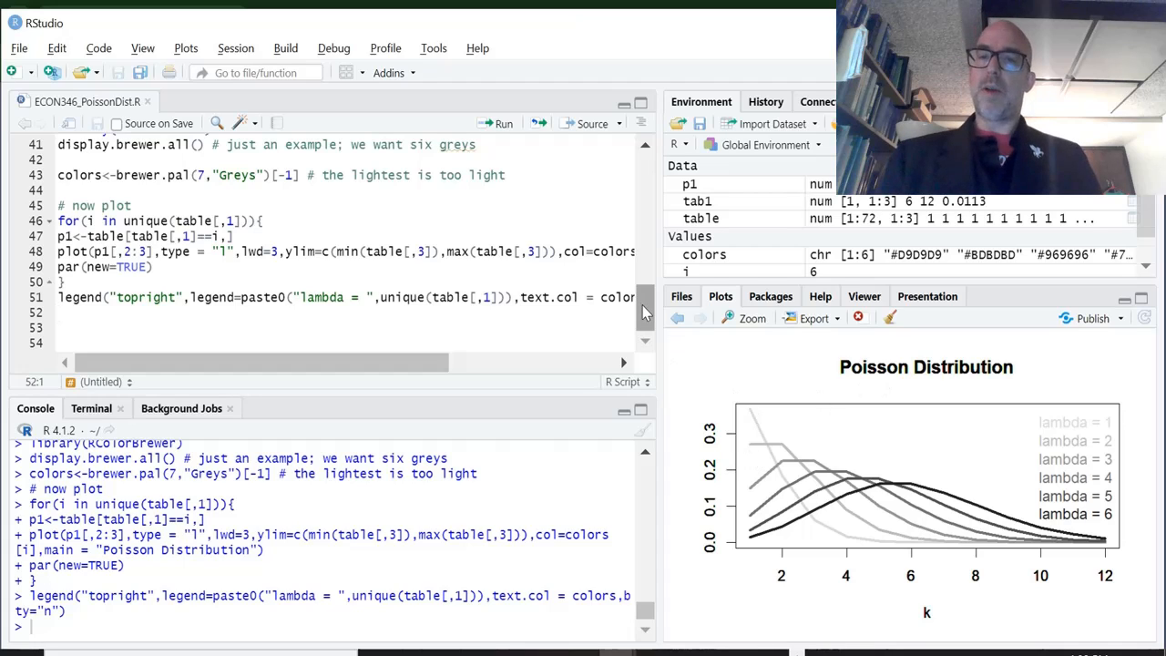
pyautogui.moveTo(875, 383)
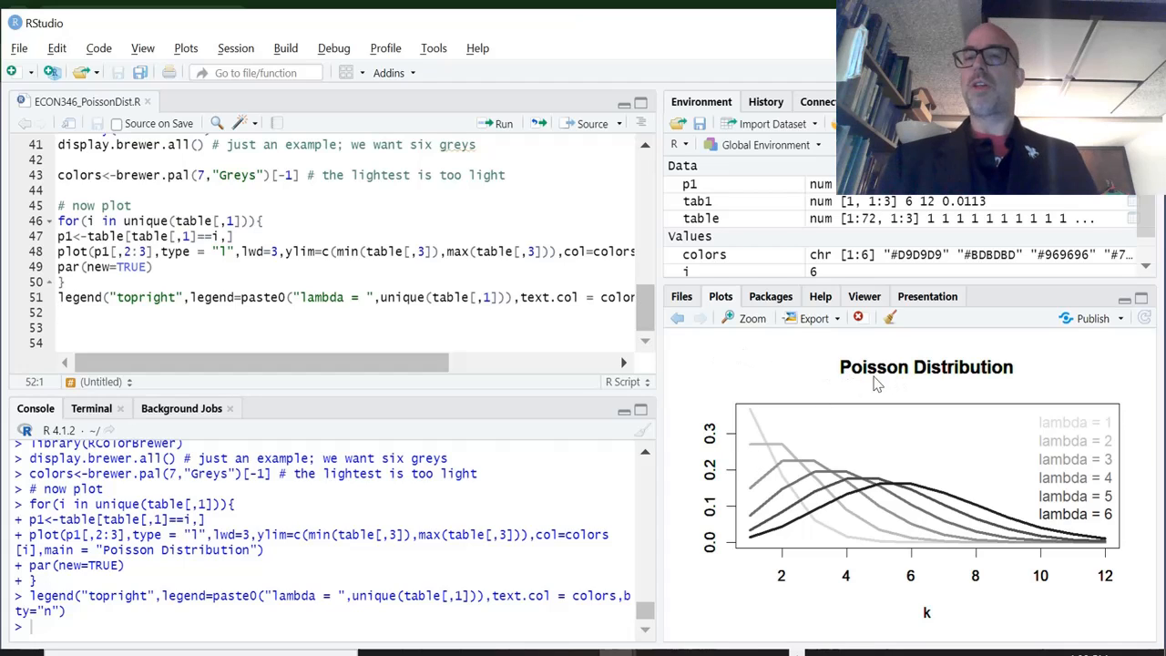
pyautogui.moveTo(834, 500)
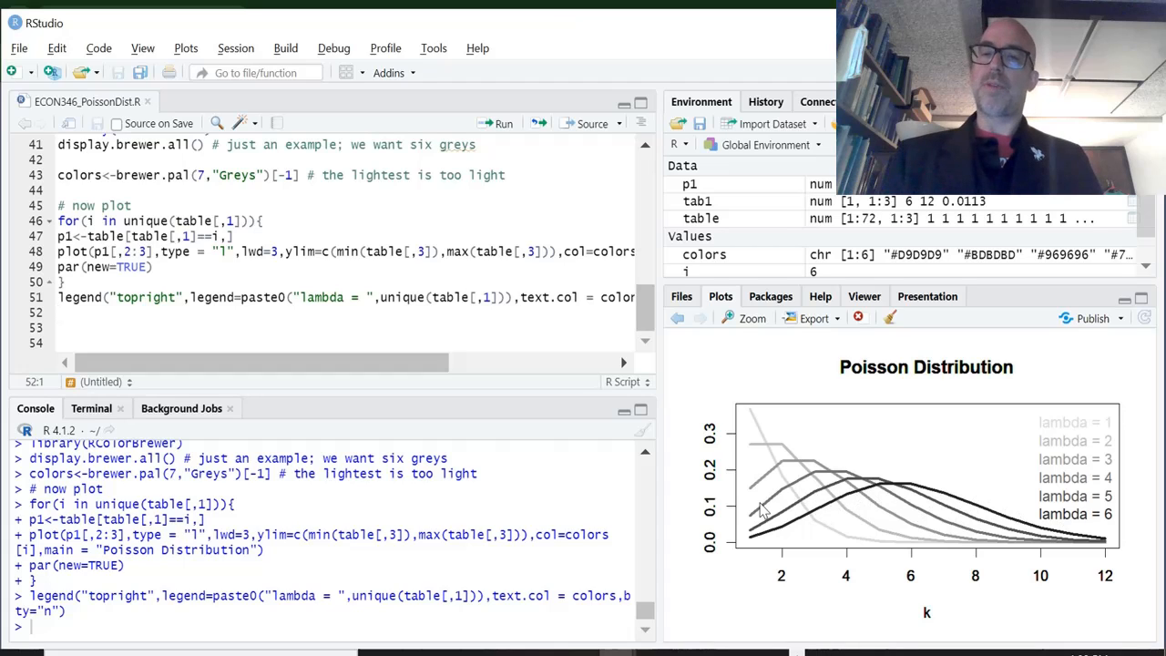
pyautogui.moveTo(989, 529)
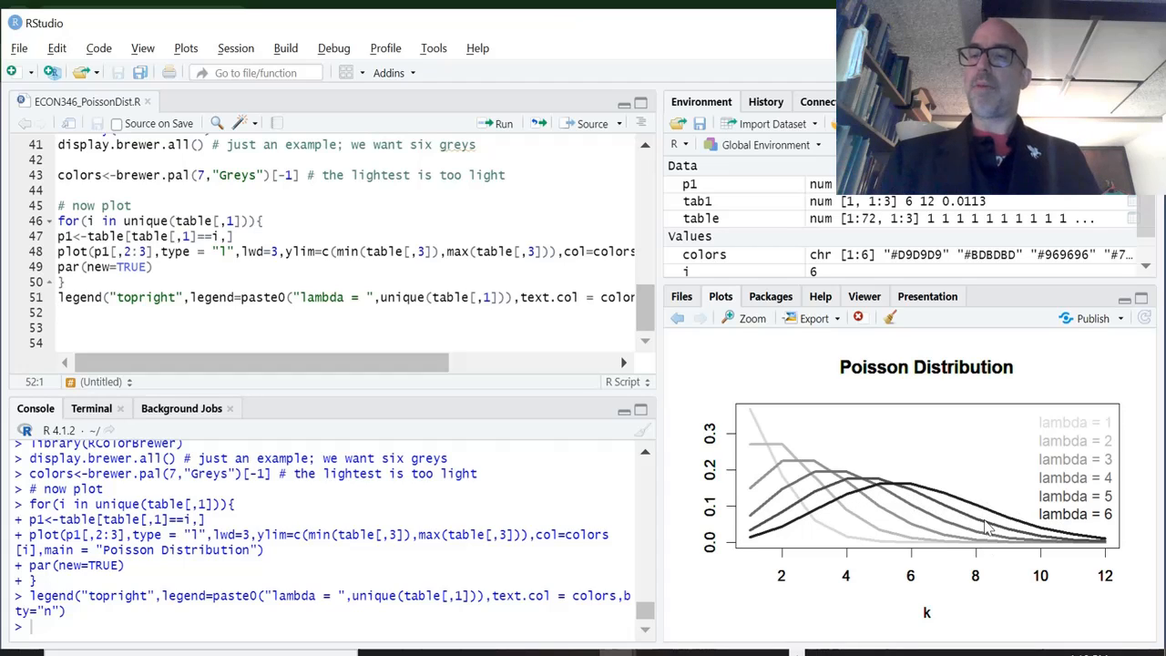
pyautogui.moveTo(918, 467)
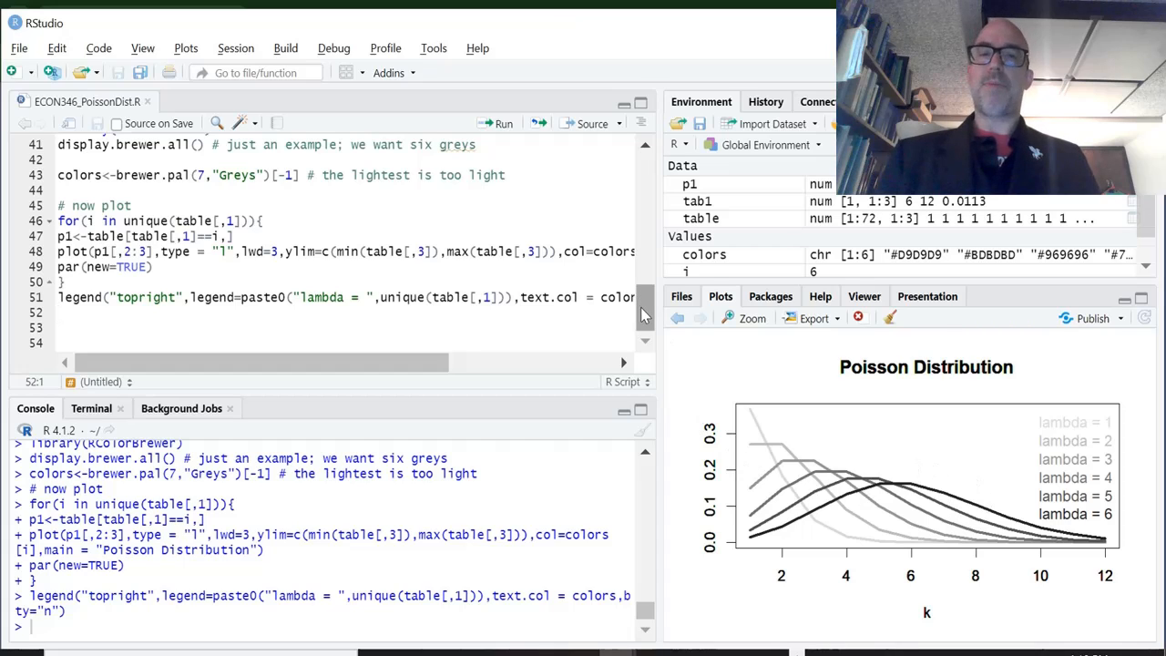
pyautogui.scroll(3)
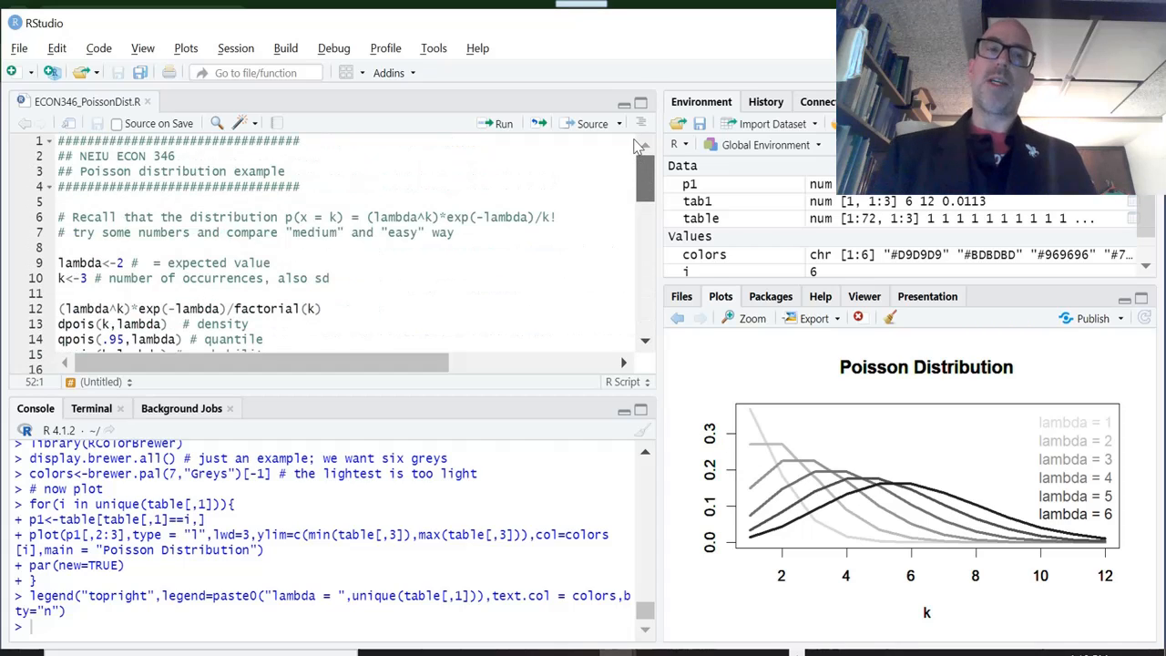
pyautogui.scroll(-3)
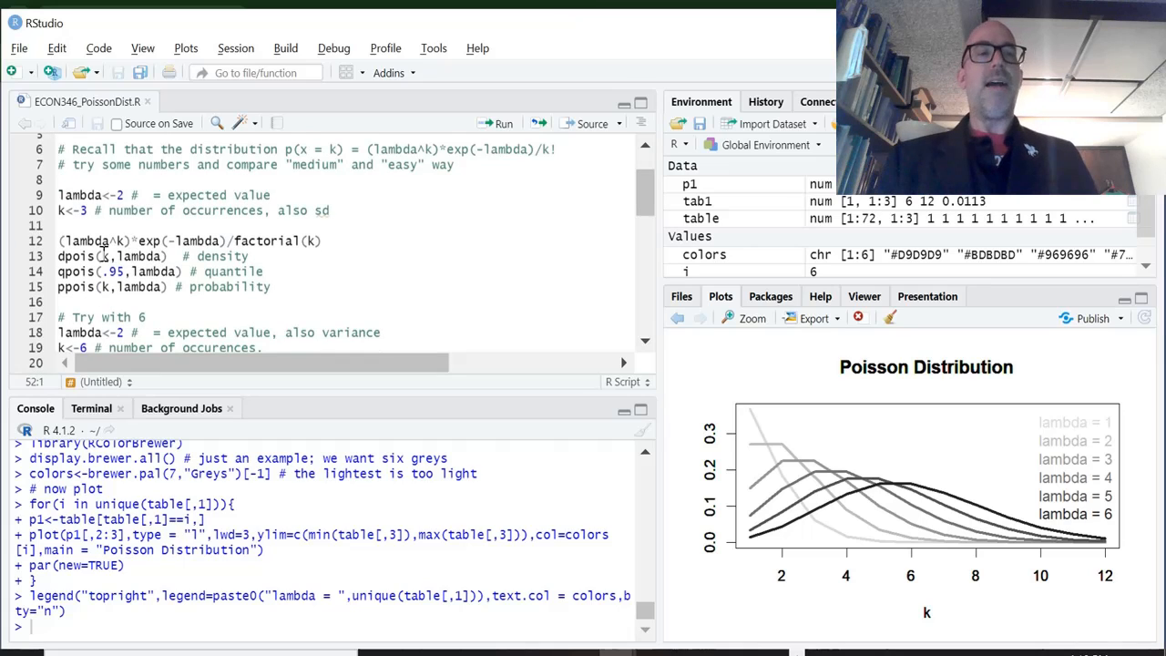
pyautogui.scroll(-3)
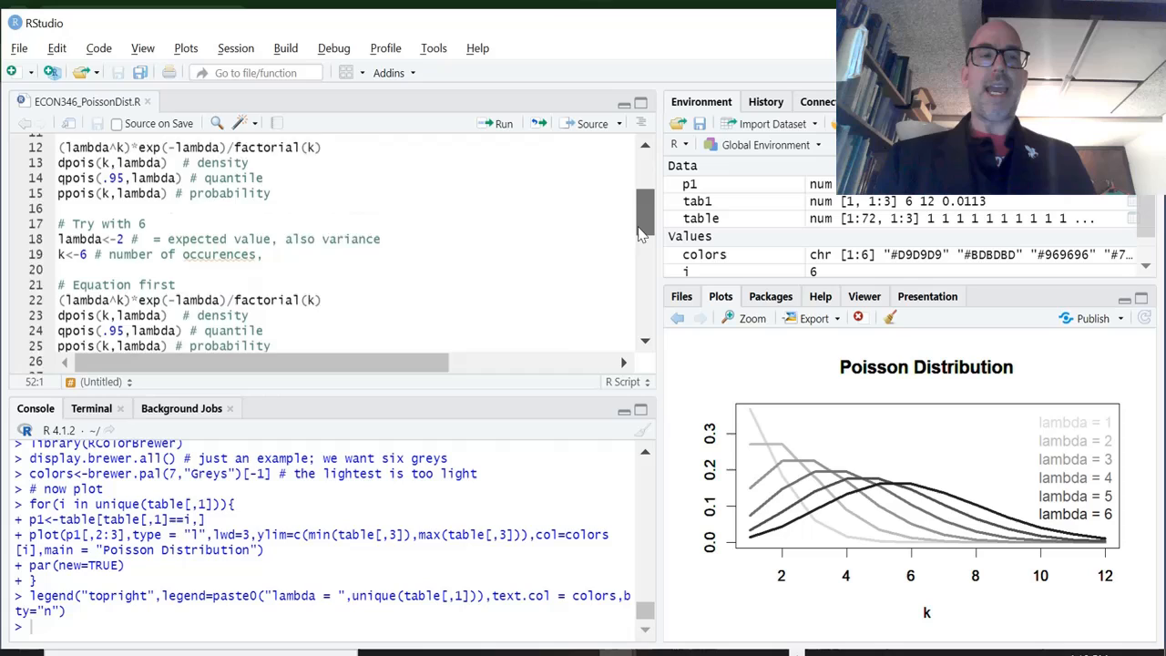
pyautogui.scroll(-3)
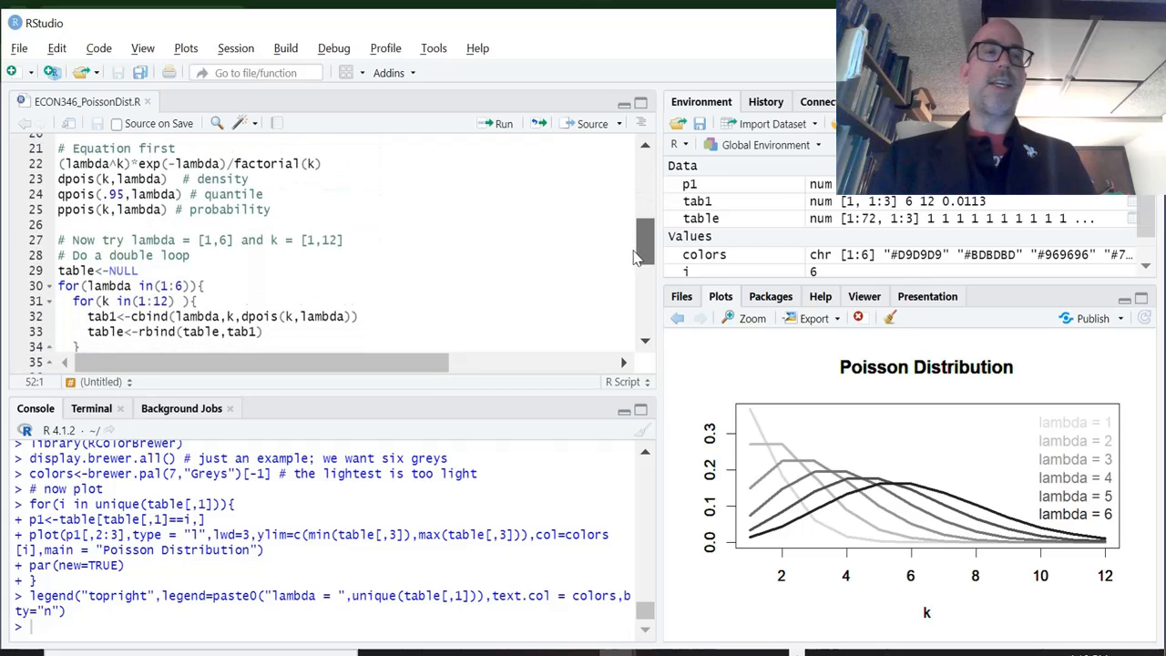
pyautogui.scroll(-3)
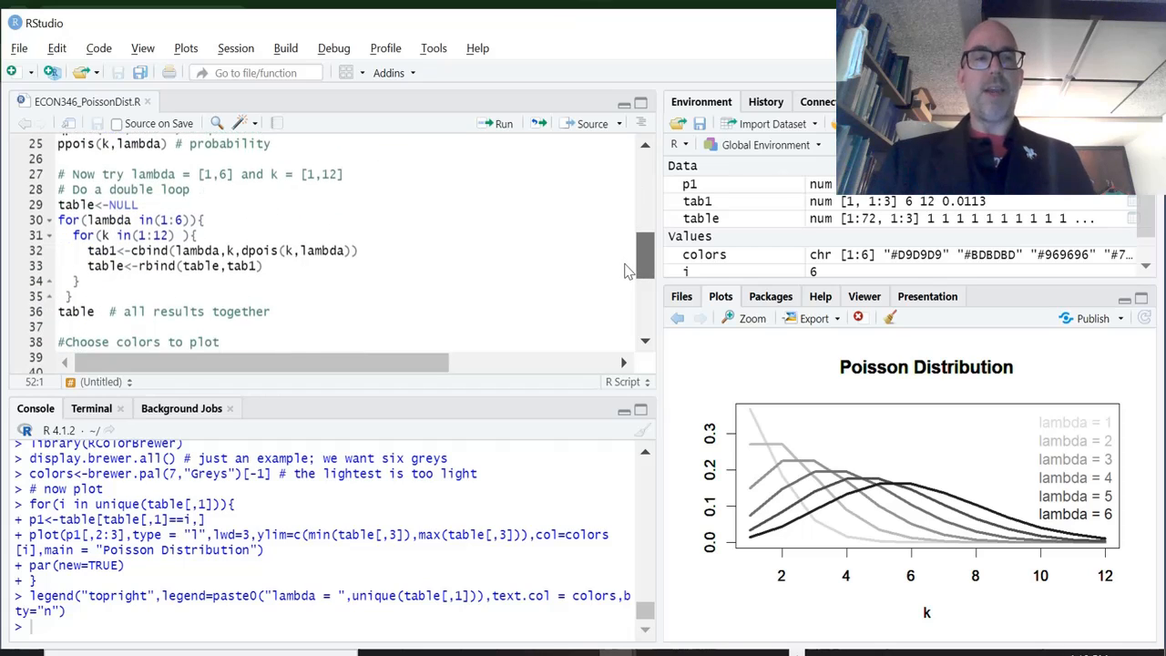
pyautogui.scroll(-3)
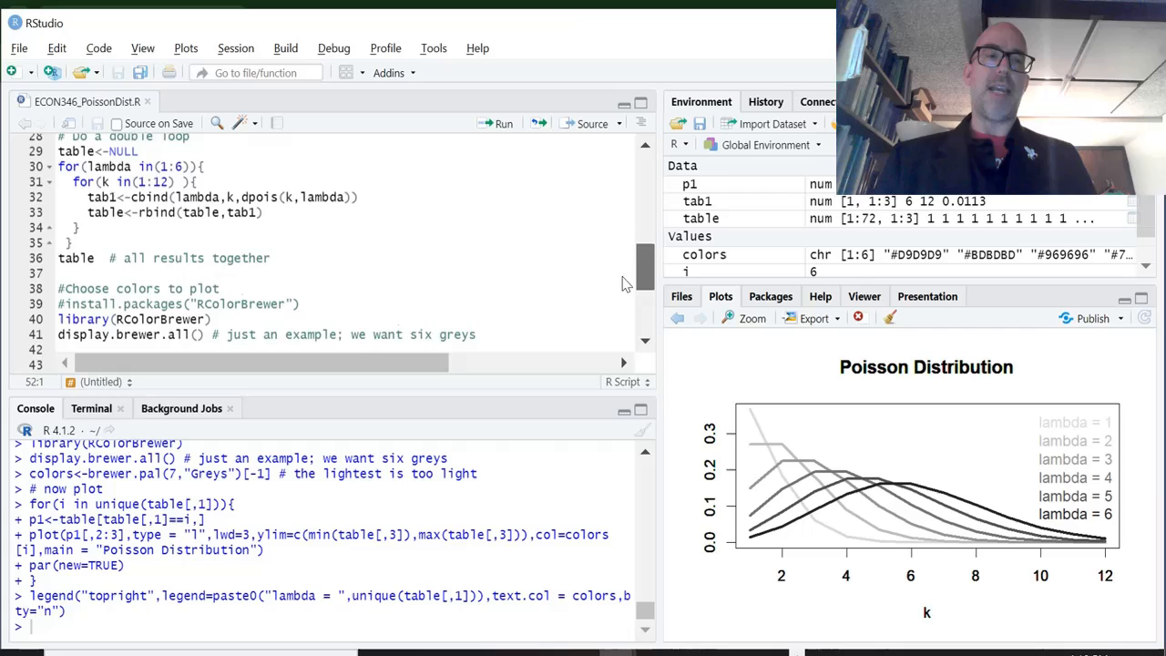
pyautogui.scroll(-3)
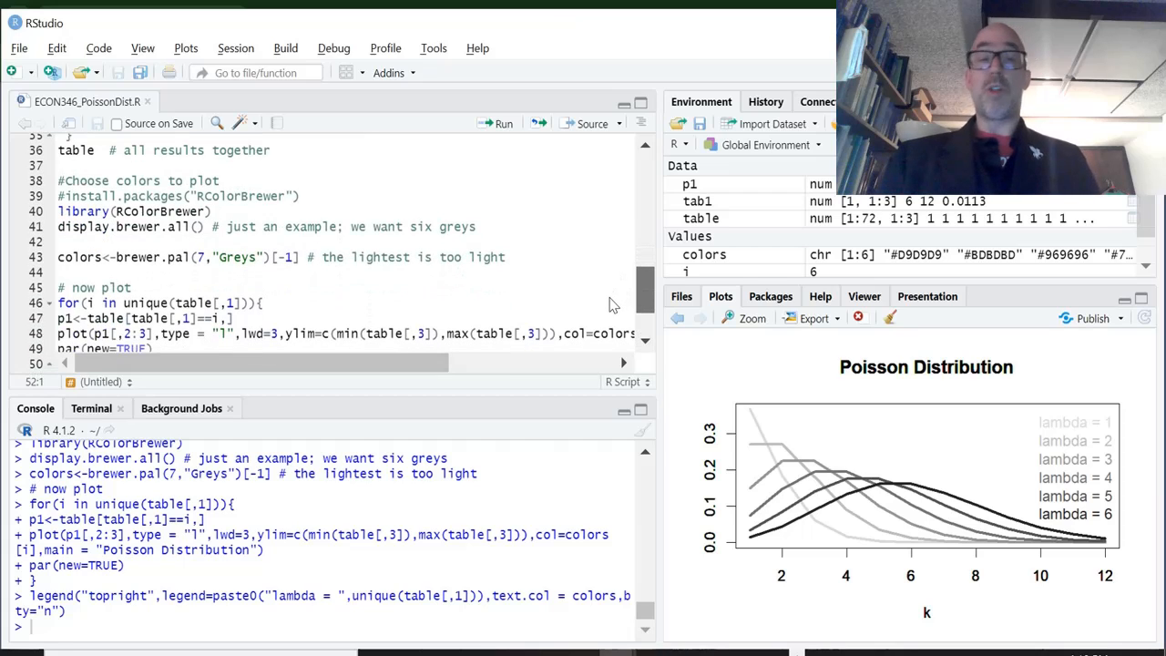
pyautogui.scroll(-3)
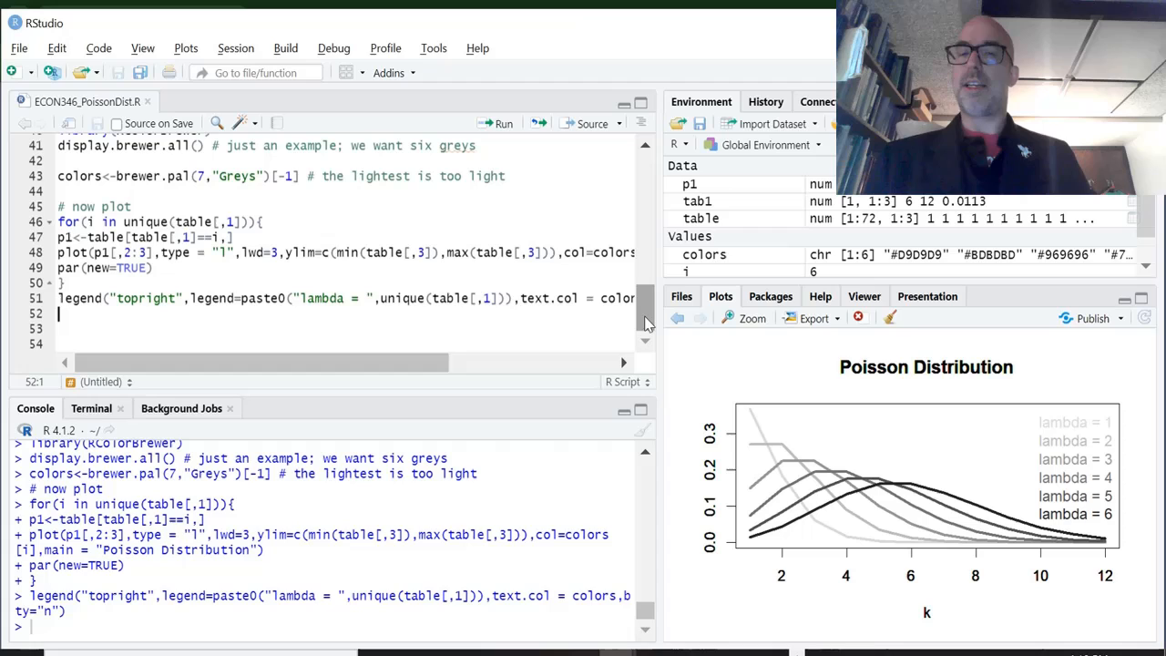
pyautogui.scroll(3)
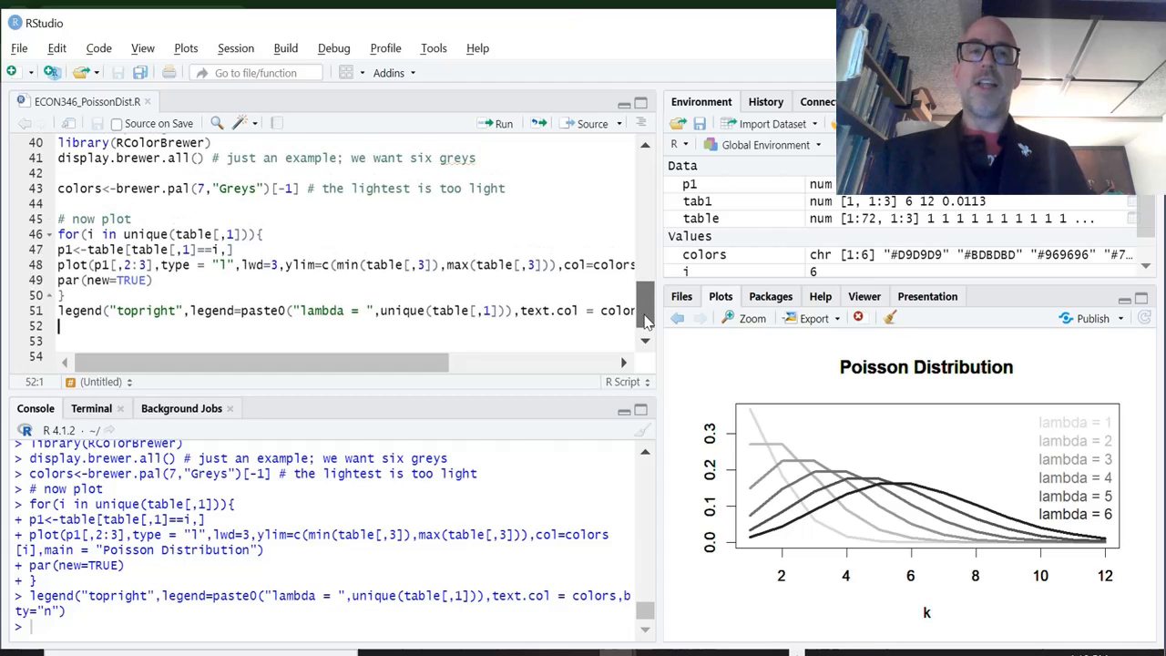